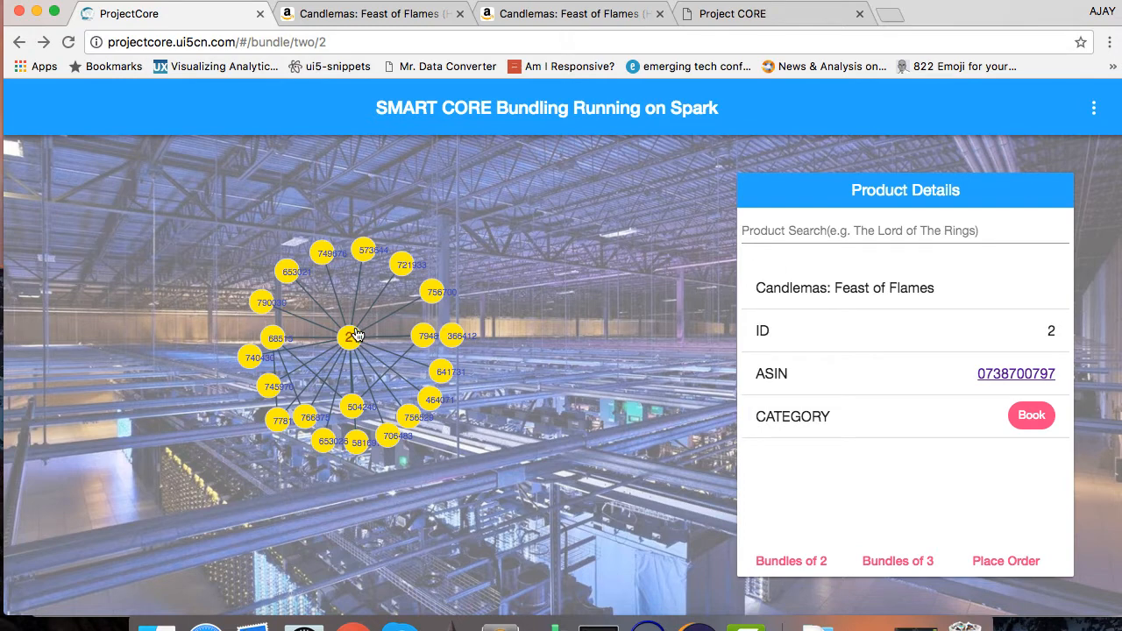
mouse_move(398, 284)
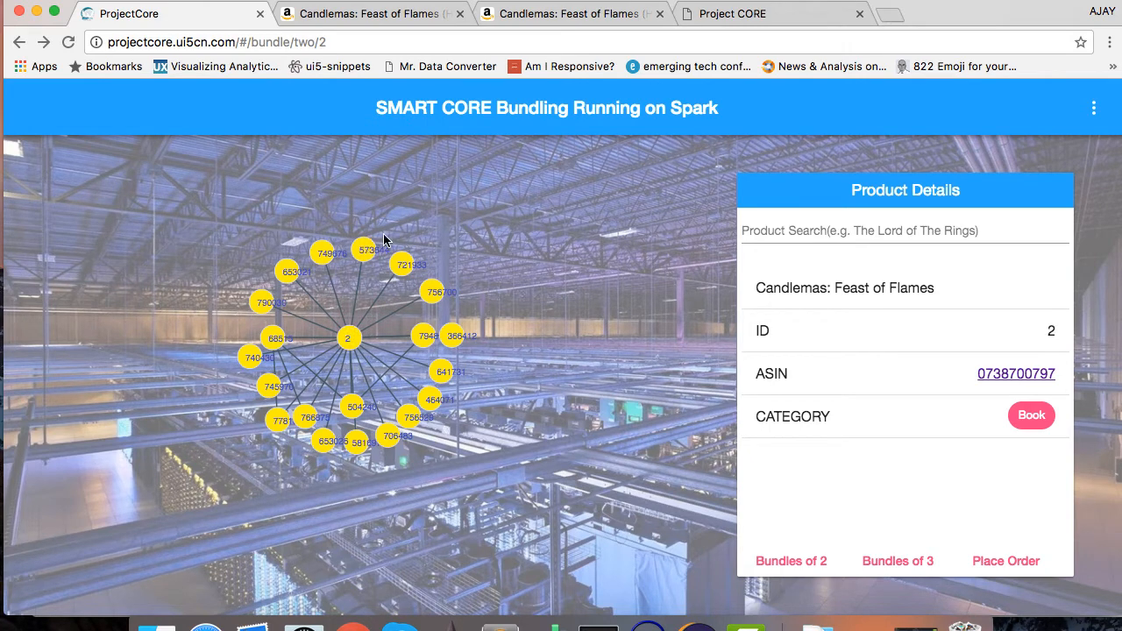
mouse_move(428, 260)
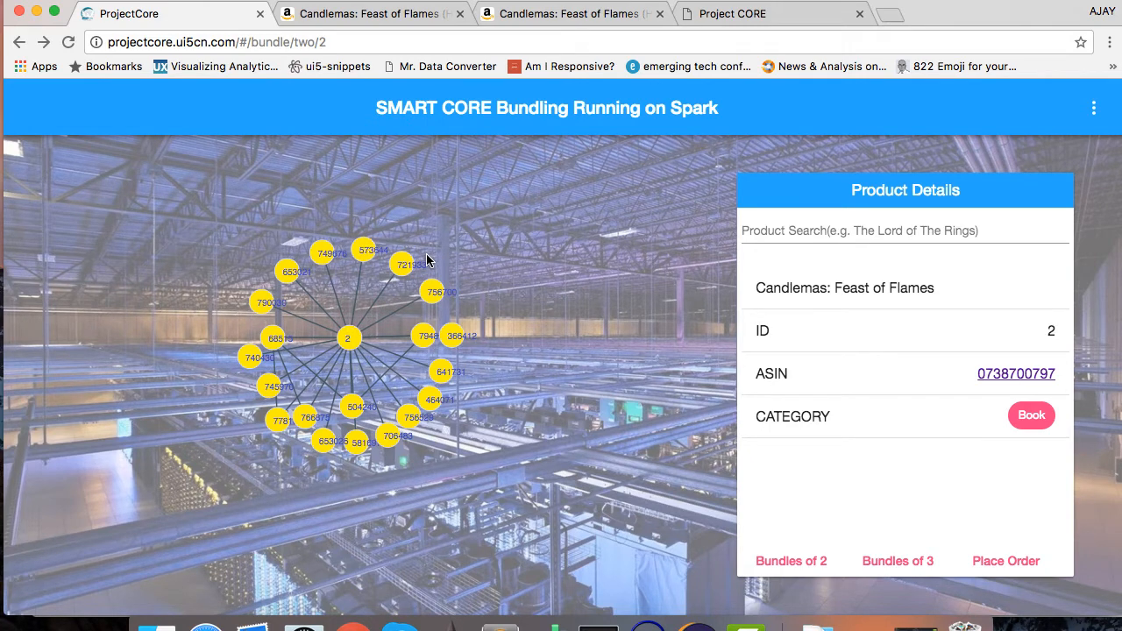
mouse_move(372, 307)
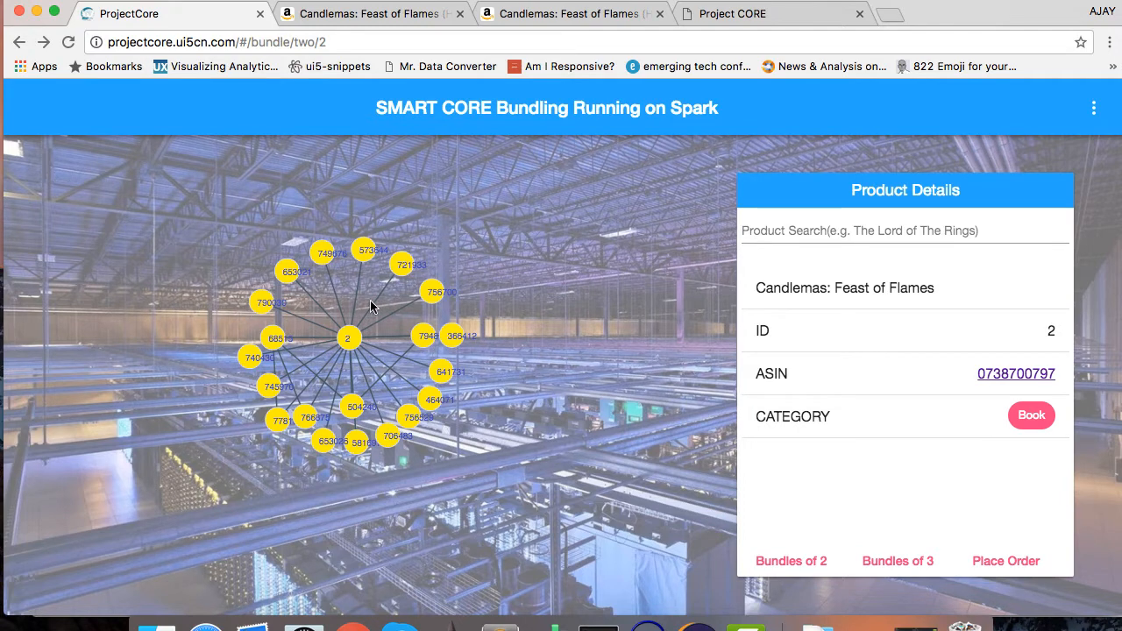
mouse_move(362, 328)
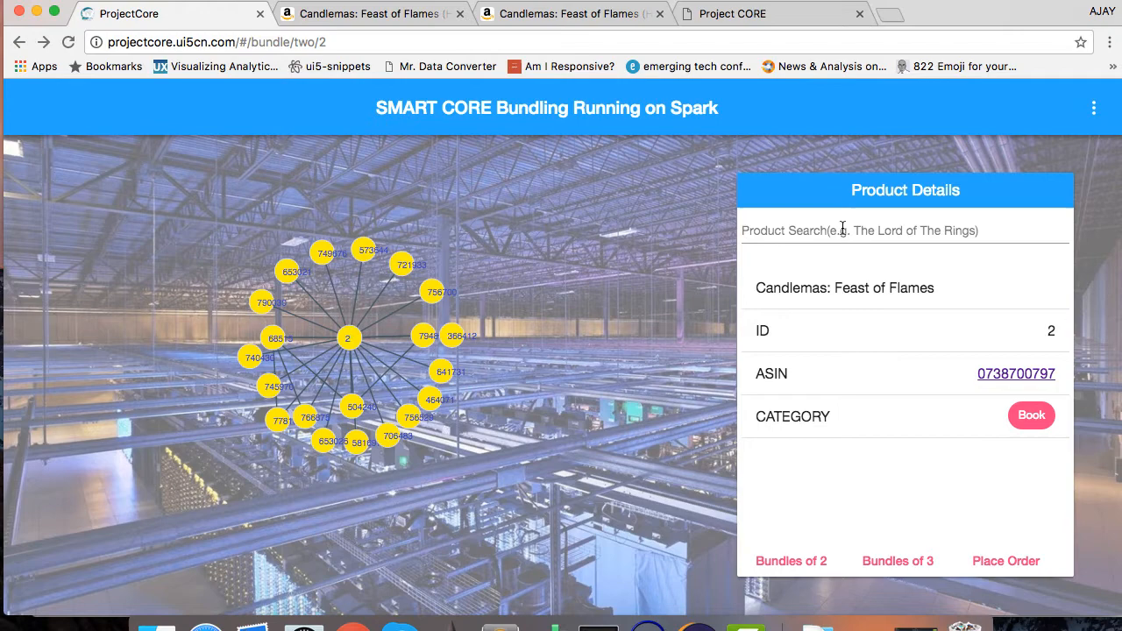
- Search for Our Baby: A Journal (ID 47497) and show its product details
type("our")
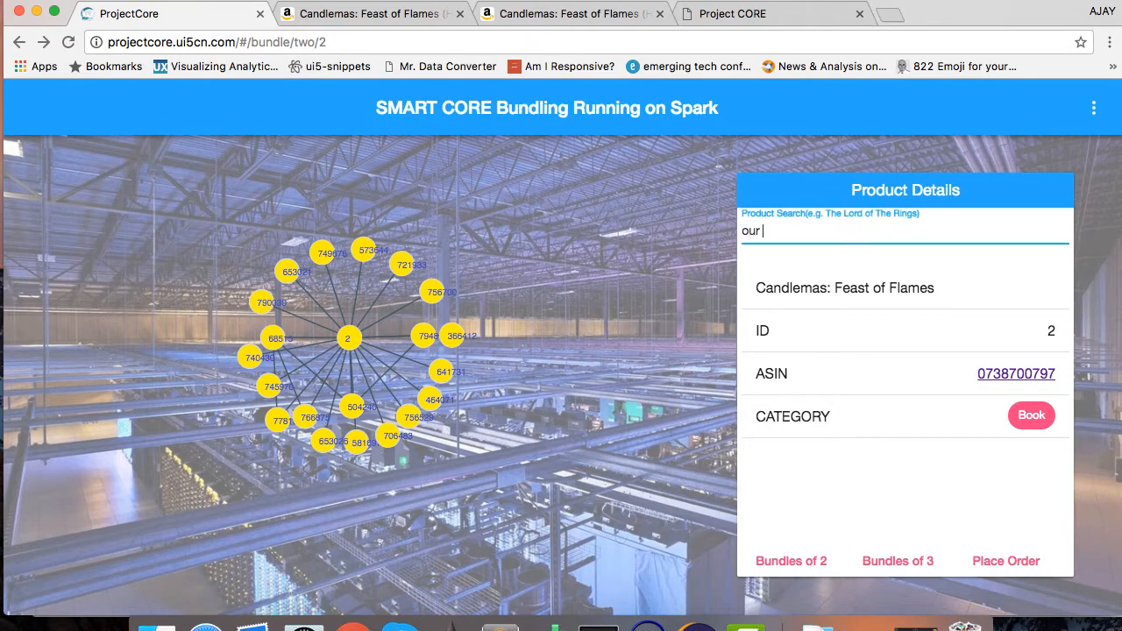
type("ba")
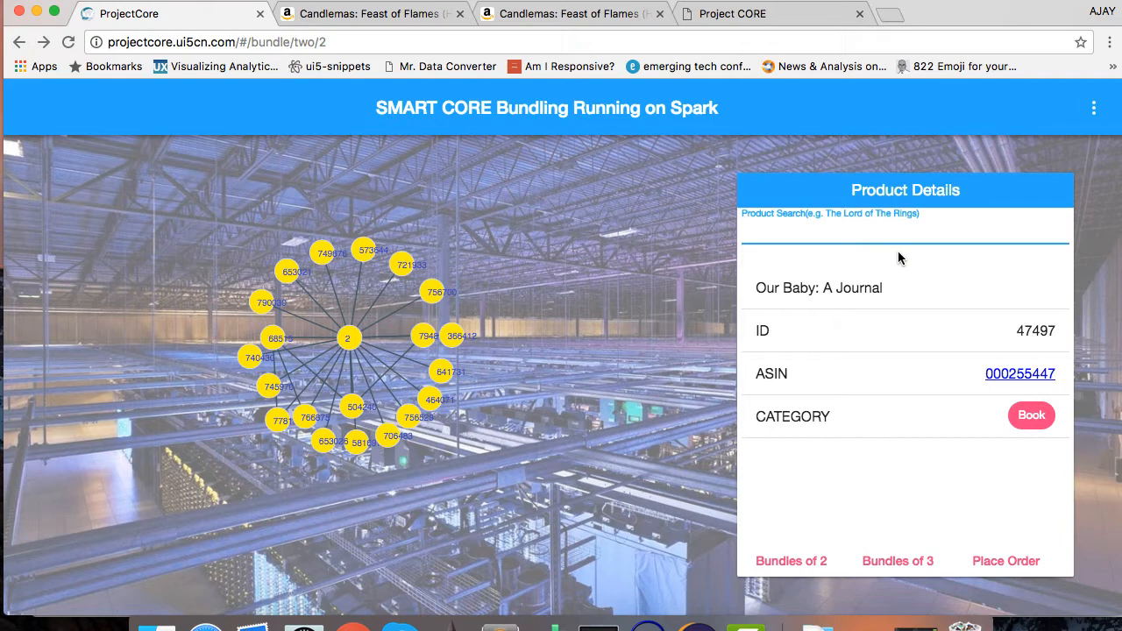
mouse_move(964, 300)
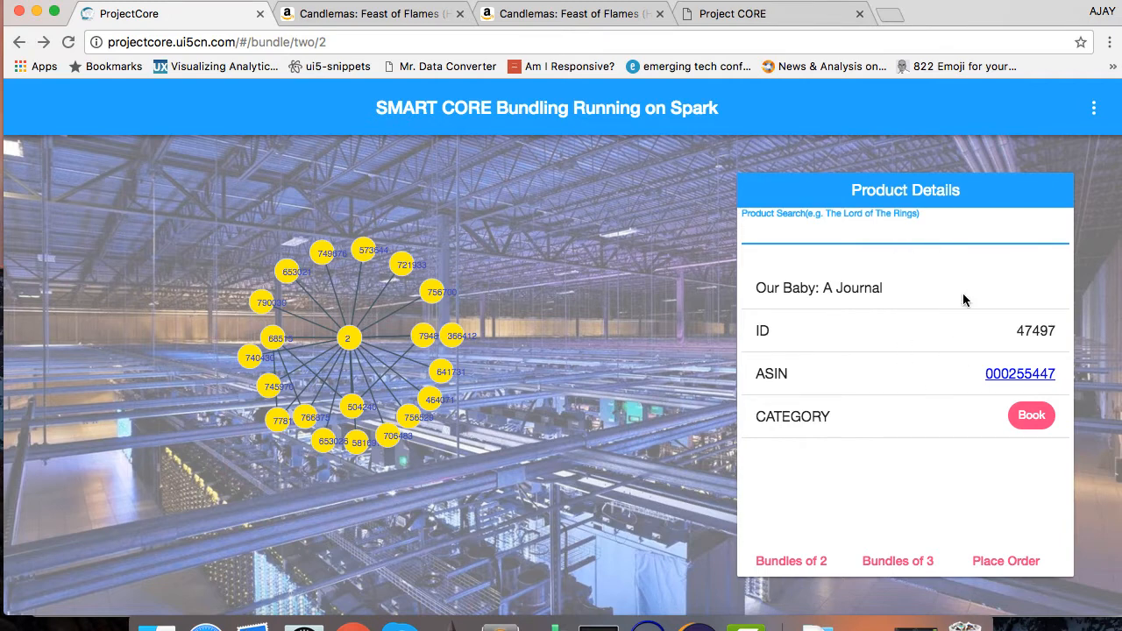
mouse_move(919, 245)
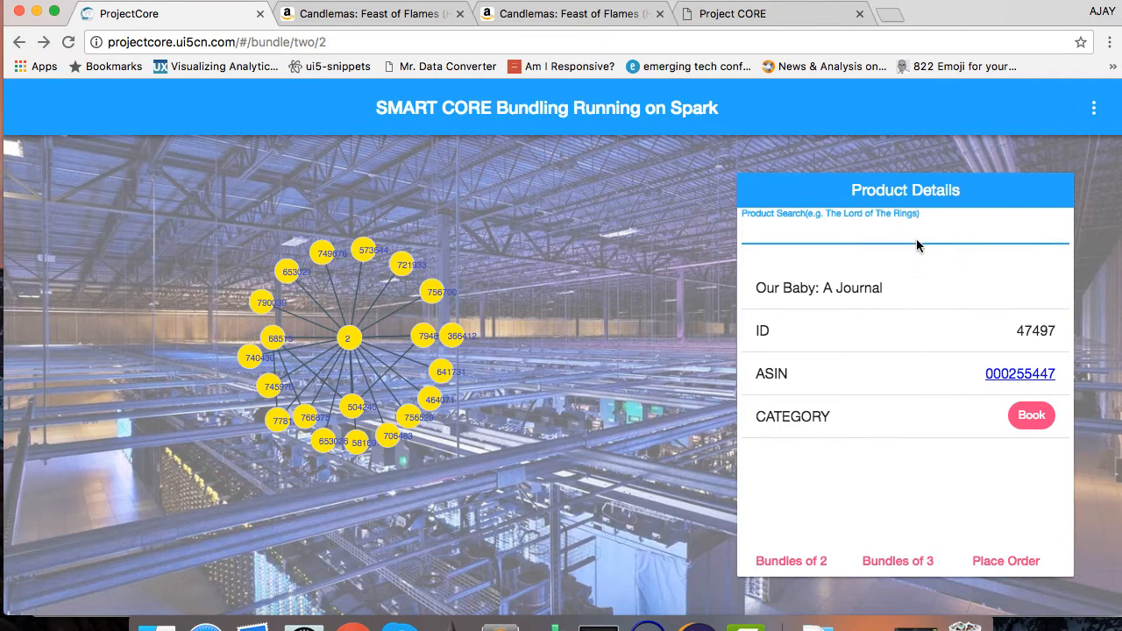
mouse_move(940, 347)
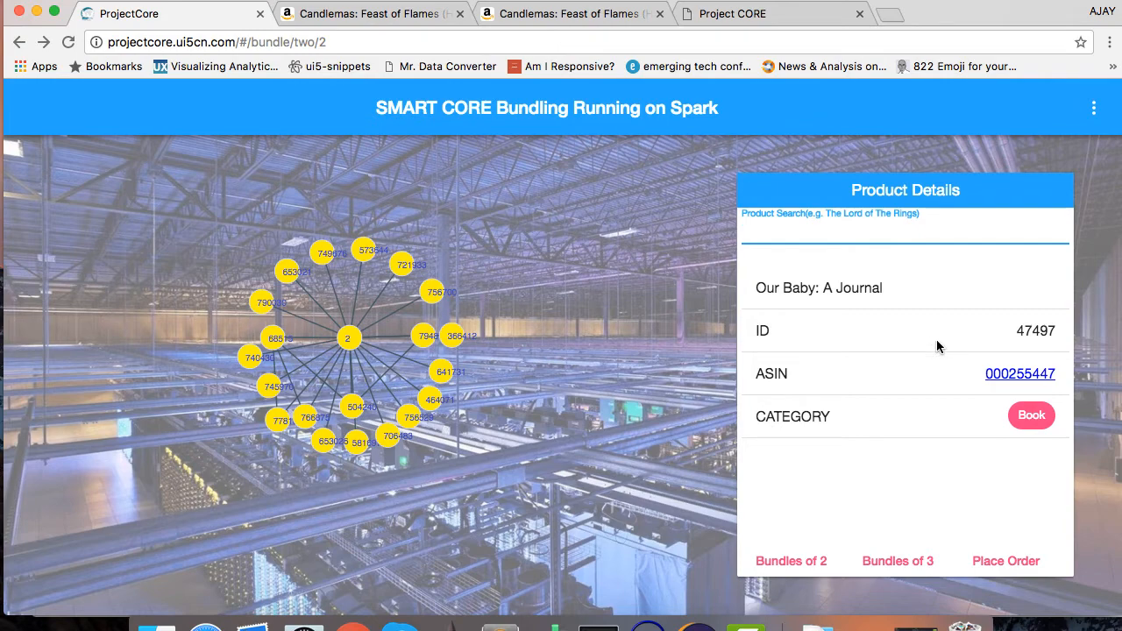
- Show the bundle graph for product 47497, then details of bundled book 37314
left_click(792, 561)
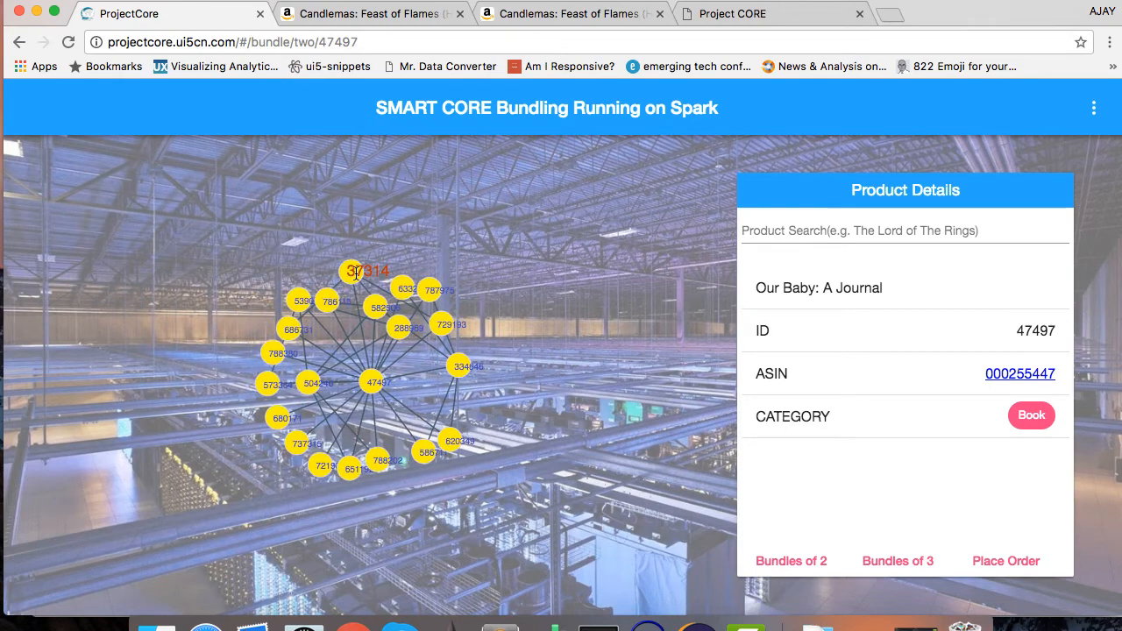
left_click(361, 270)
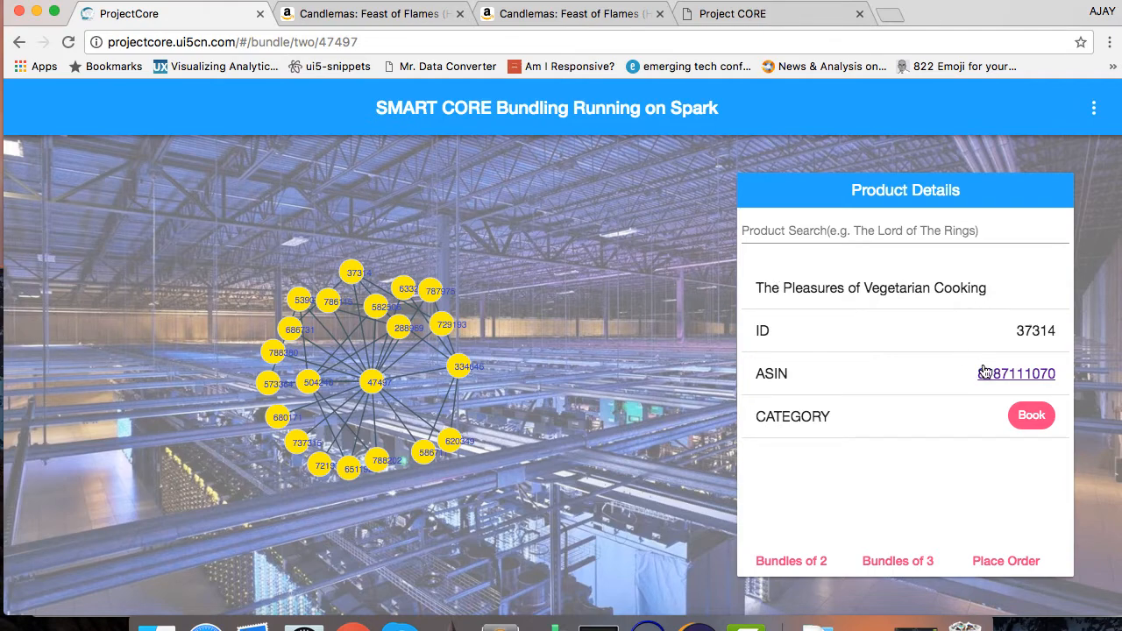
left_click(1017, 375)
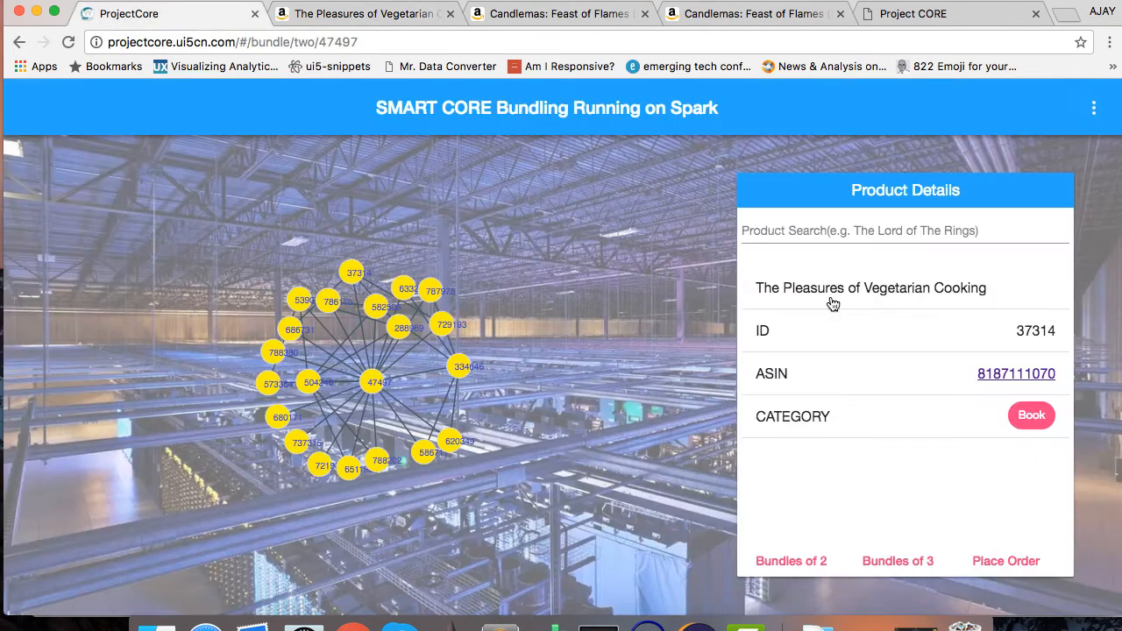
mouse_move(880, 511)
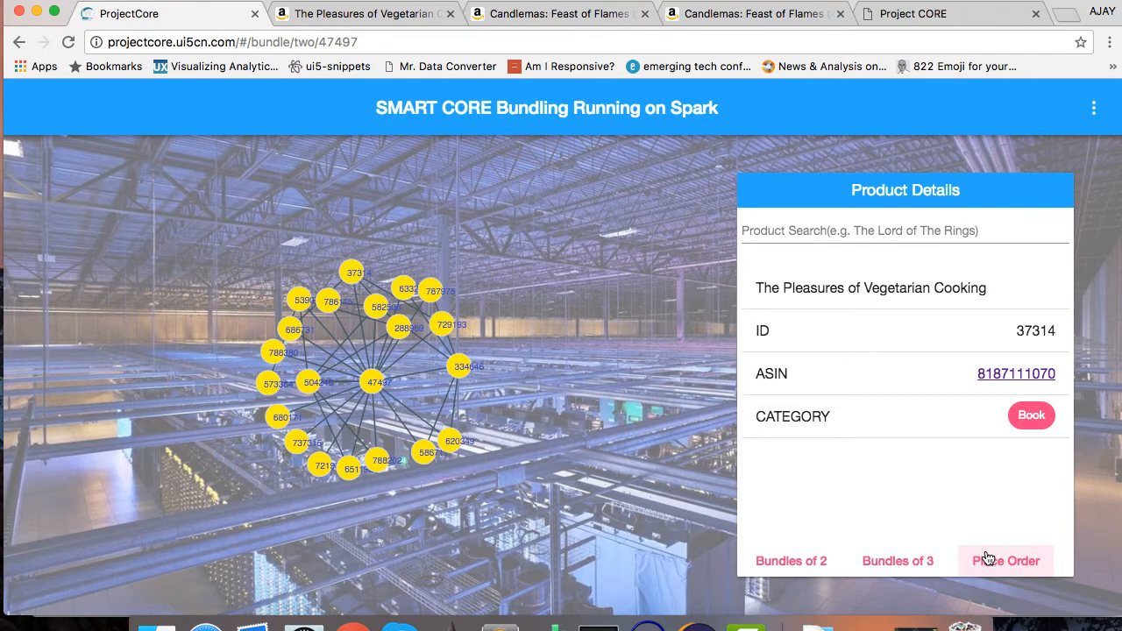
- Order 270 copies of product 37314 for delivery on 9/15/2017
left_click(1007, 561)
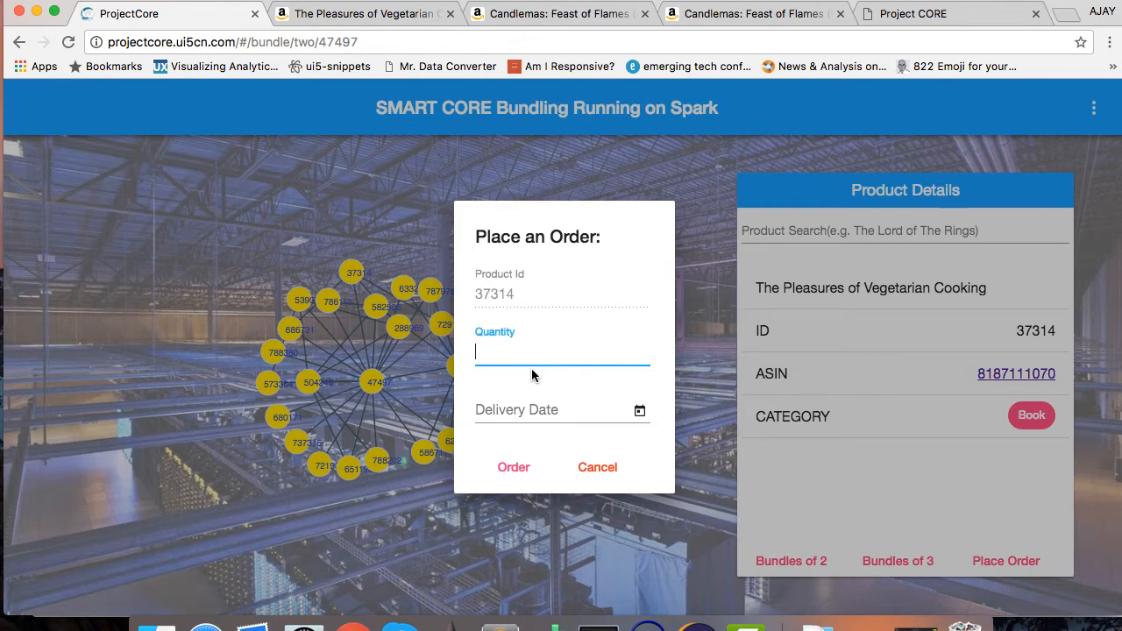
type("270")
left_click(563, 412)
type("9/15/2017")
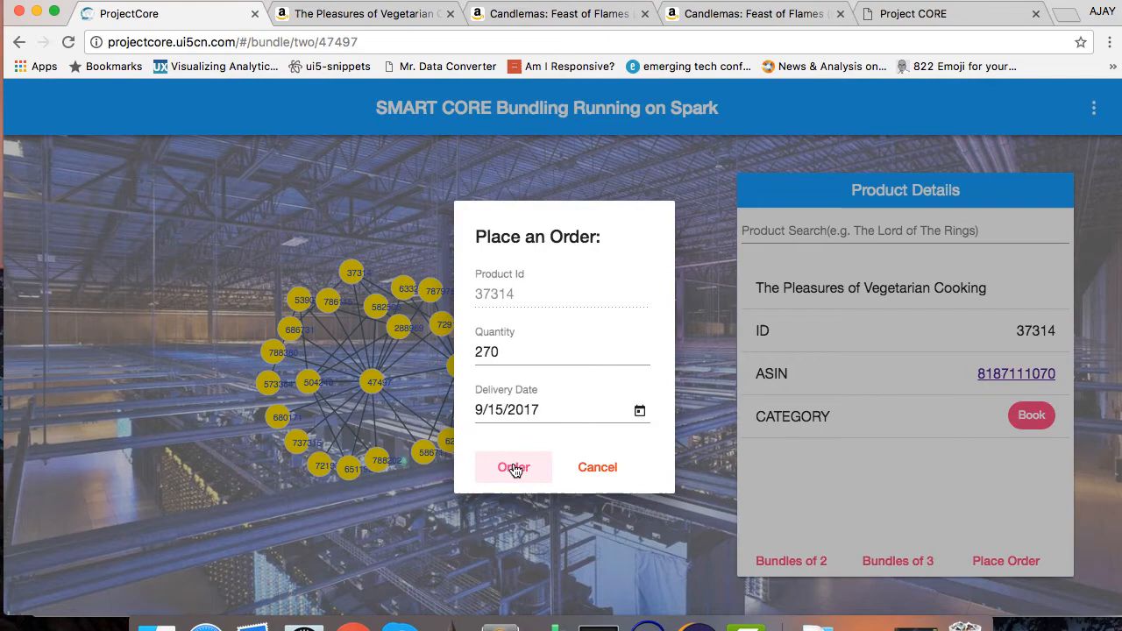
left_click(513, 467)
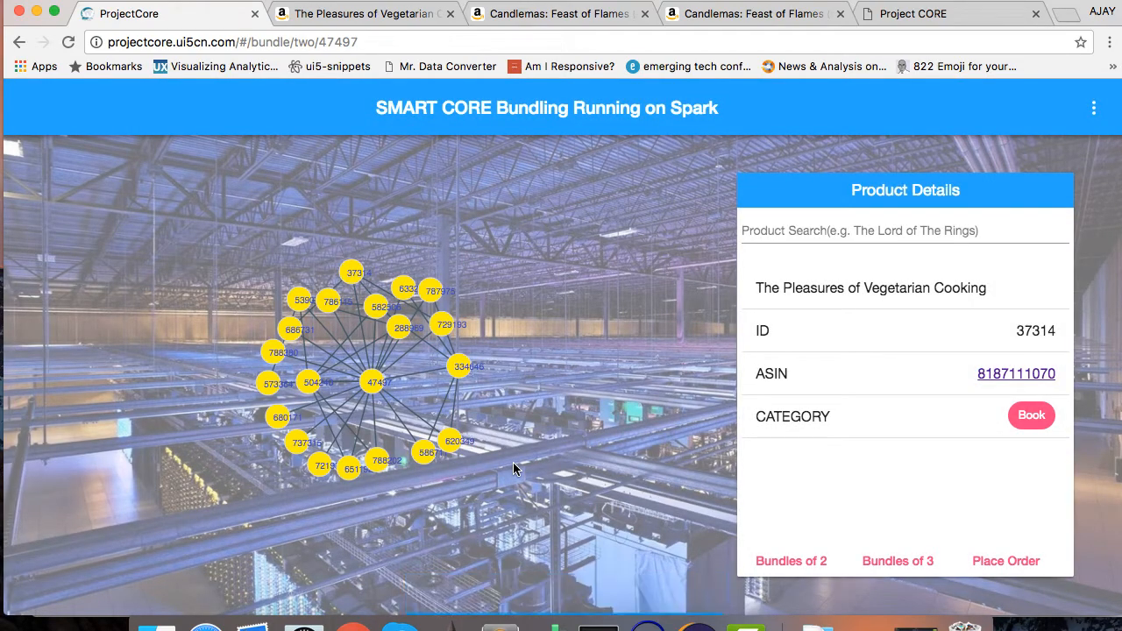
mouse_move(1044, 133)
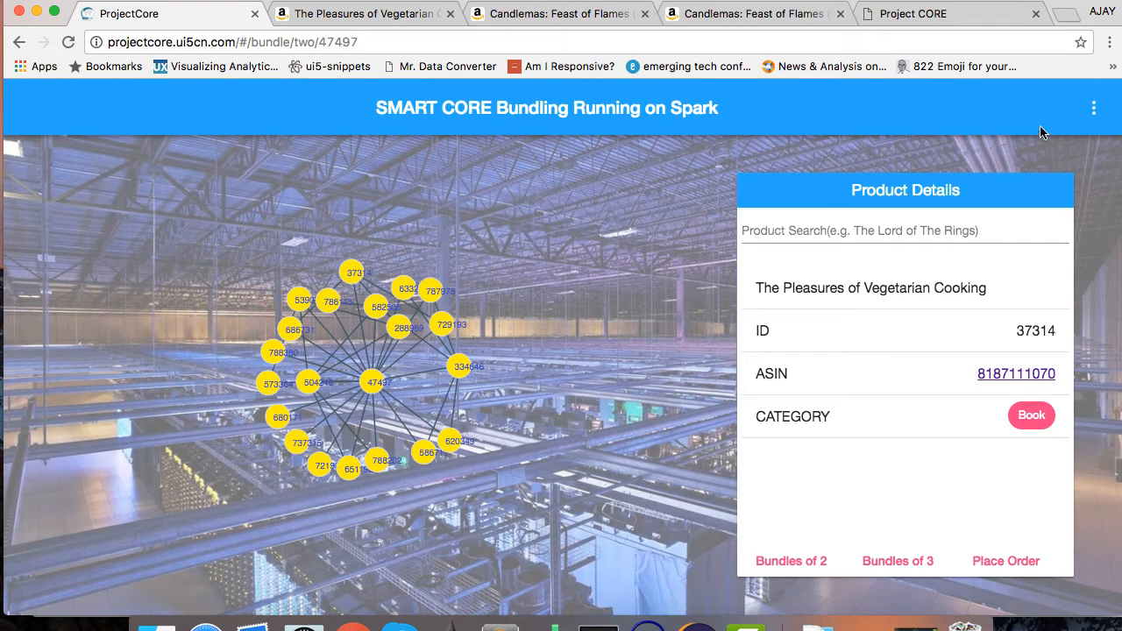
- Show Order Updates, listing order 729 for 270 copies of the book
left_click(1094, 107)
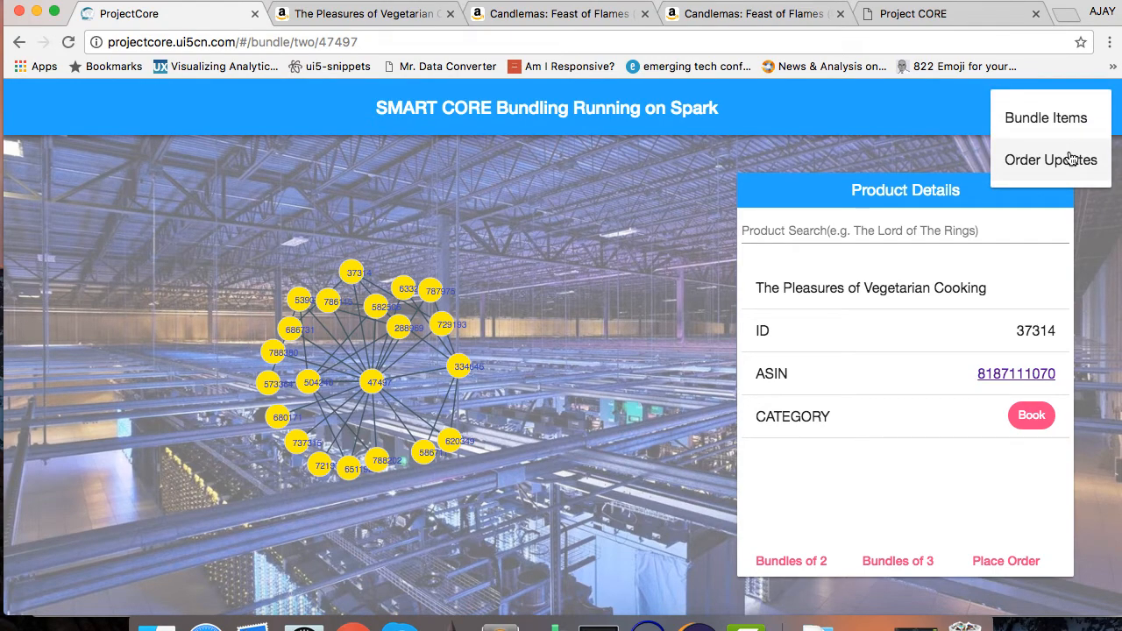
left_click(1048, 161)
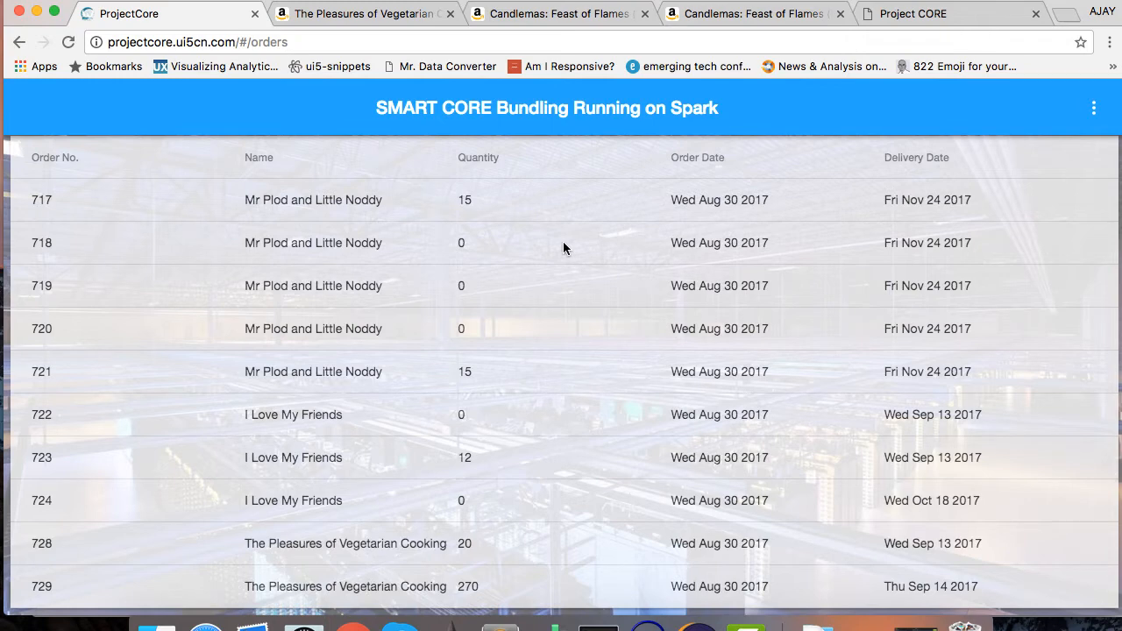
mouse_move(947, 77)
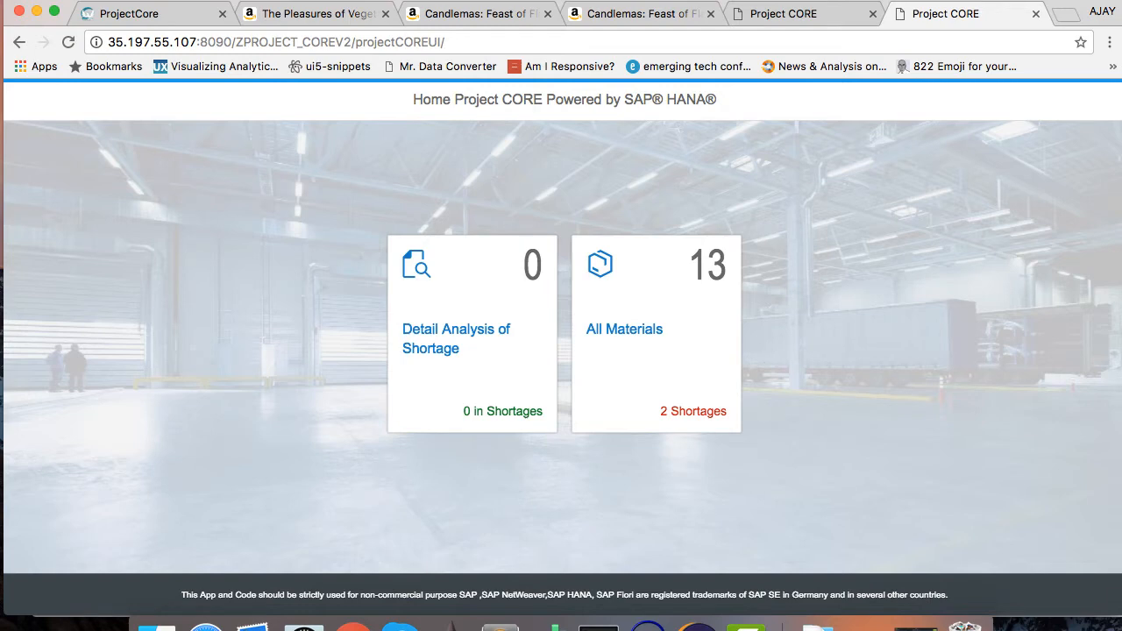
mouse_move(702, 376)
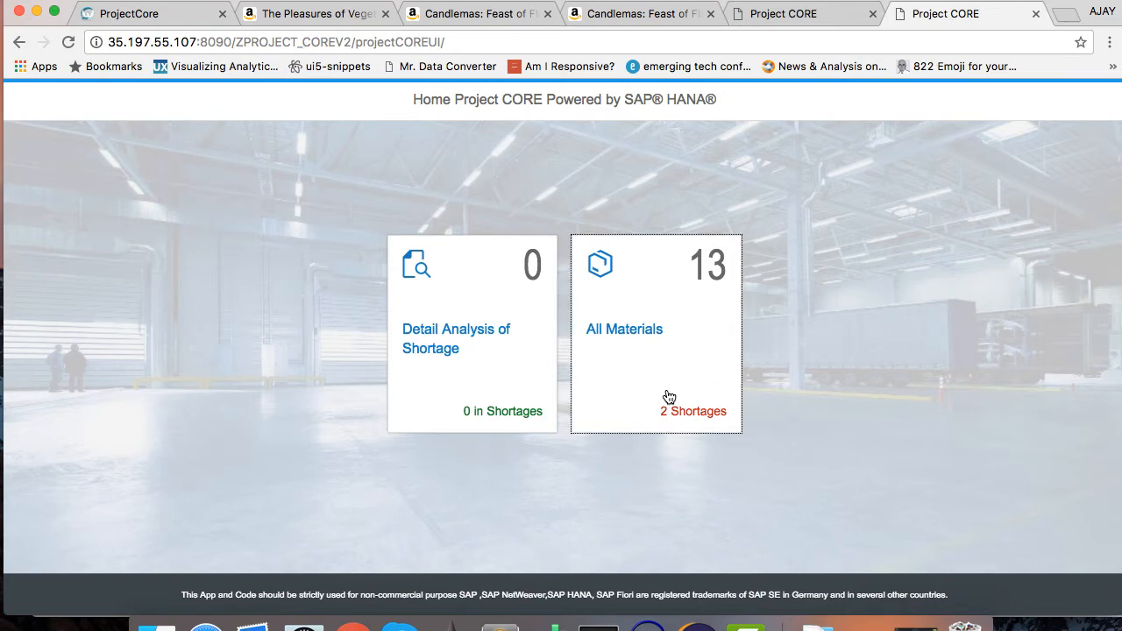
- Show All Materials shortage stock, listing the book with 250 units in stock
left_click(656, 333)
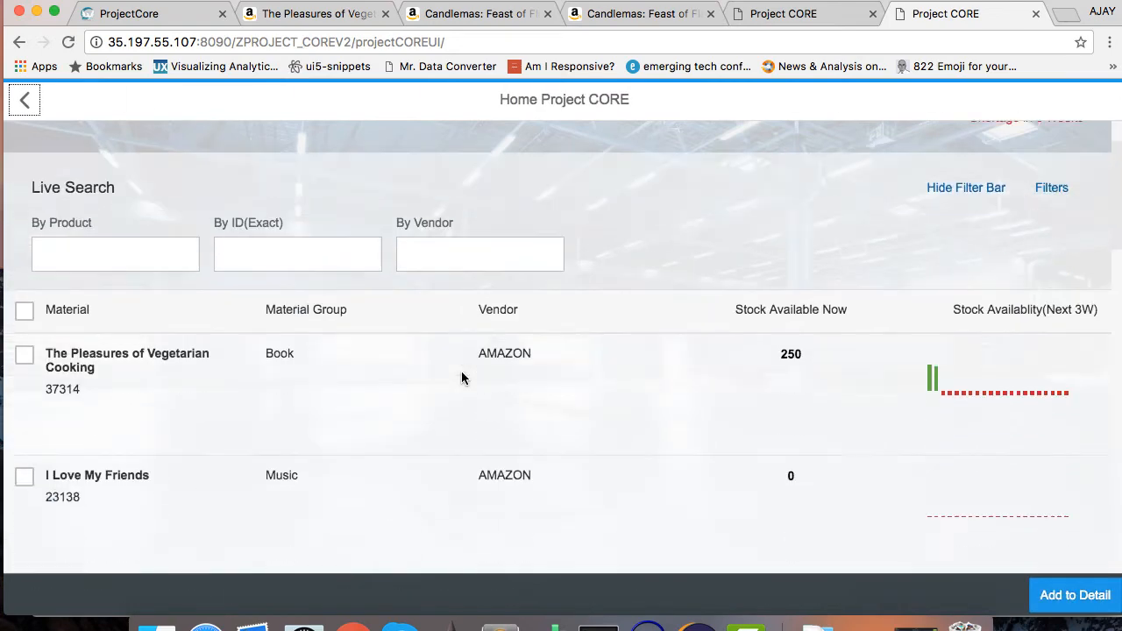
scroll("down", 3)
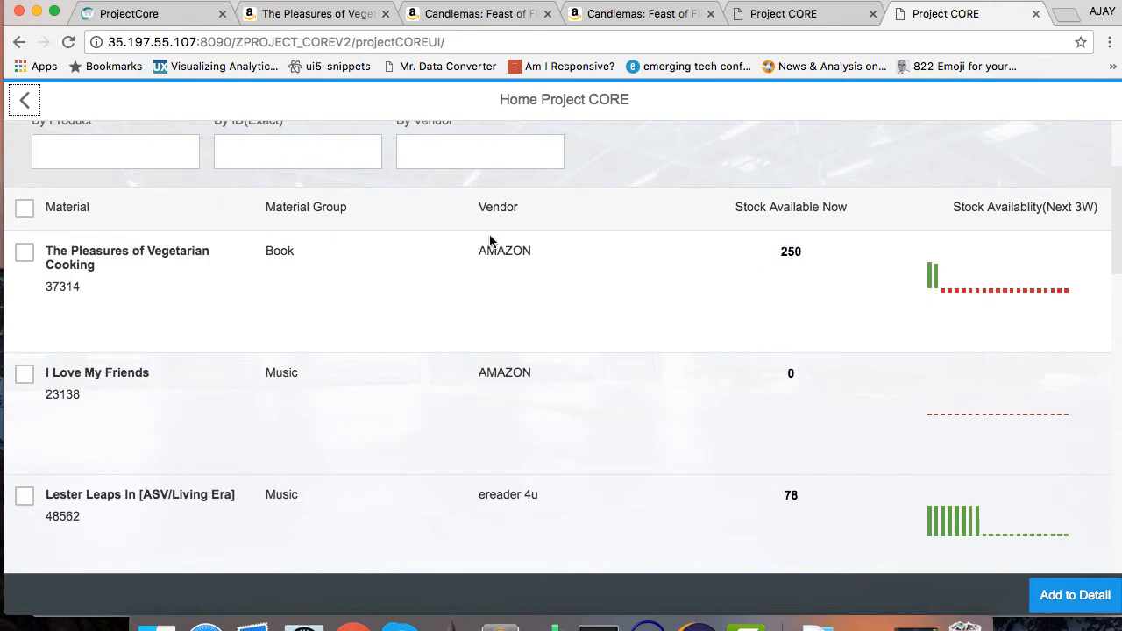
mouse_move(529, 260)
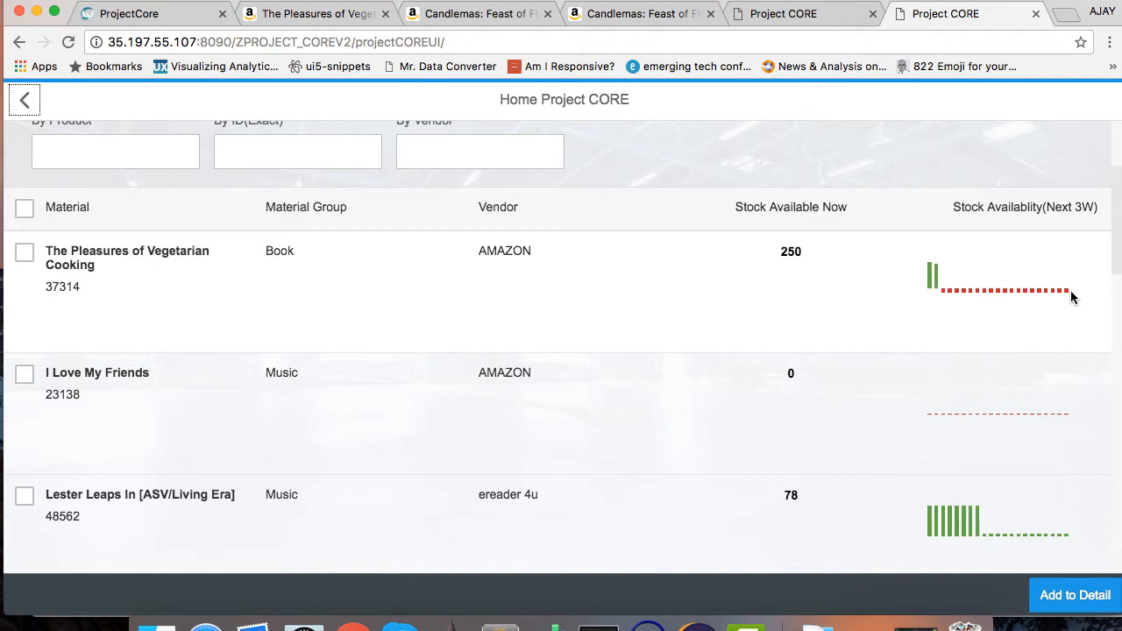
mouse_move(972, 298)
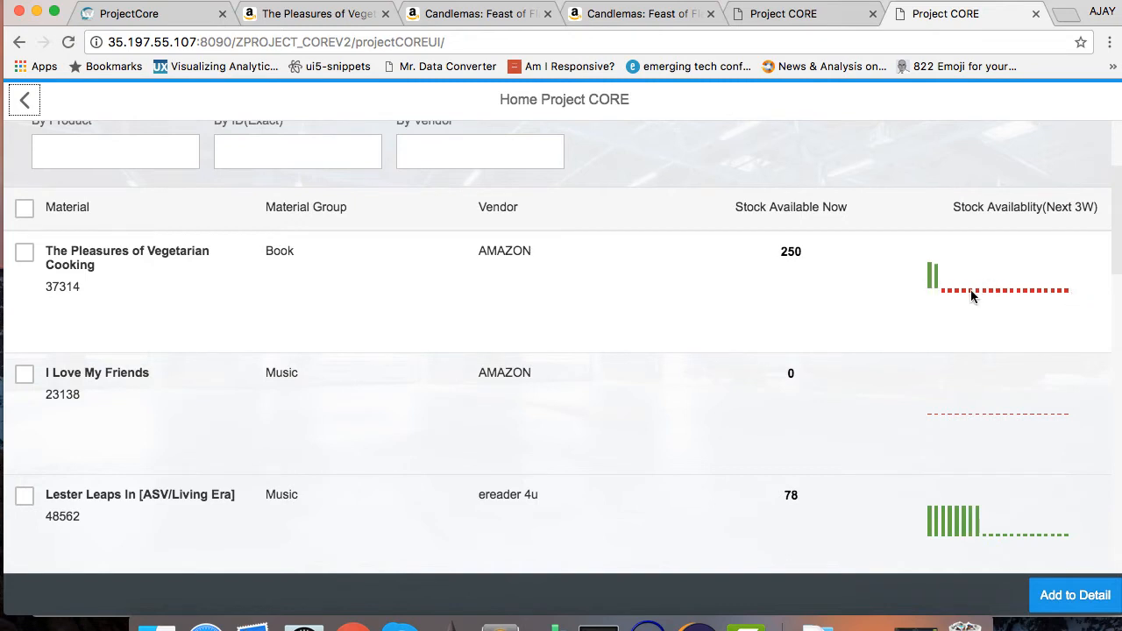
scroll("up", 3)
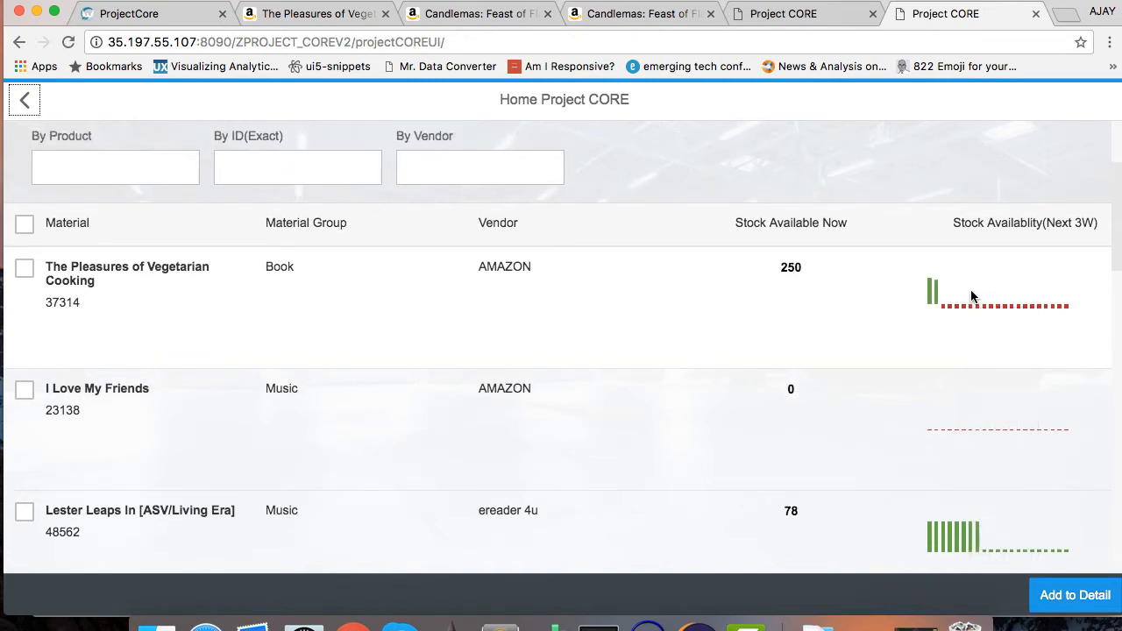
scroll("down", 3)
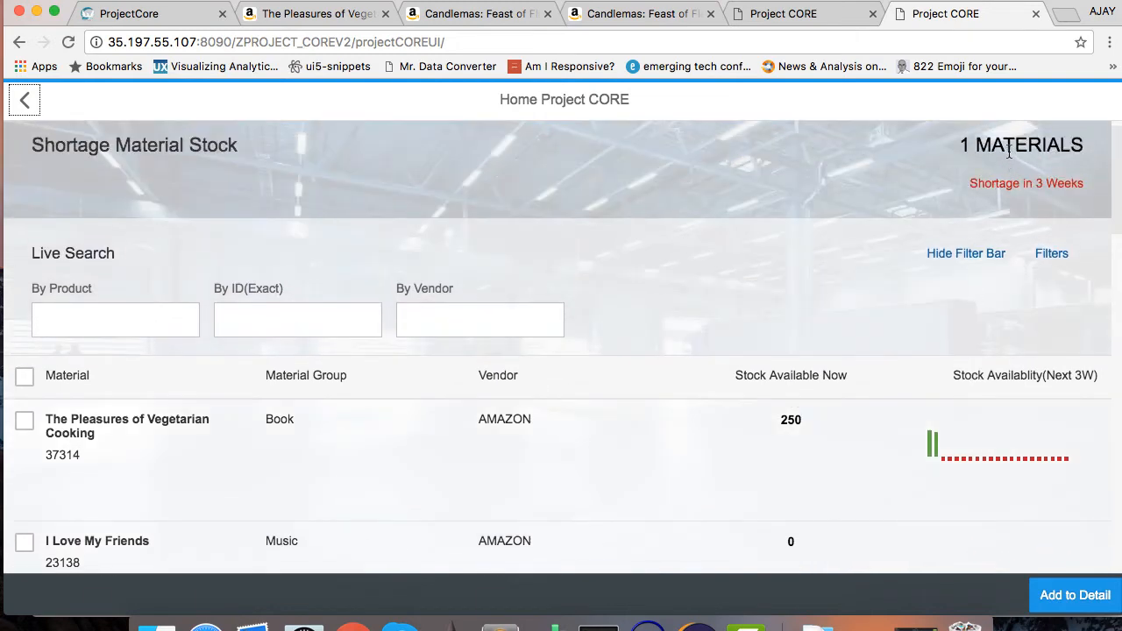
mouse_move(1008, 184)
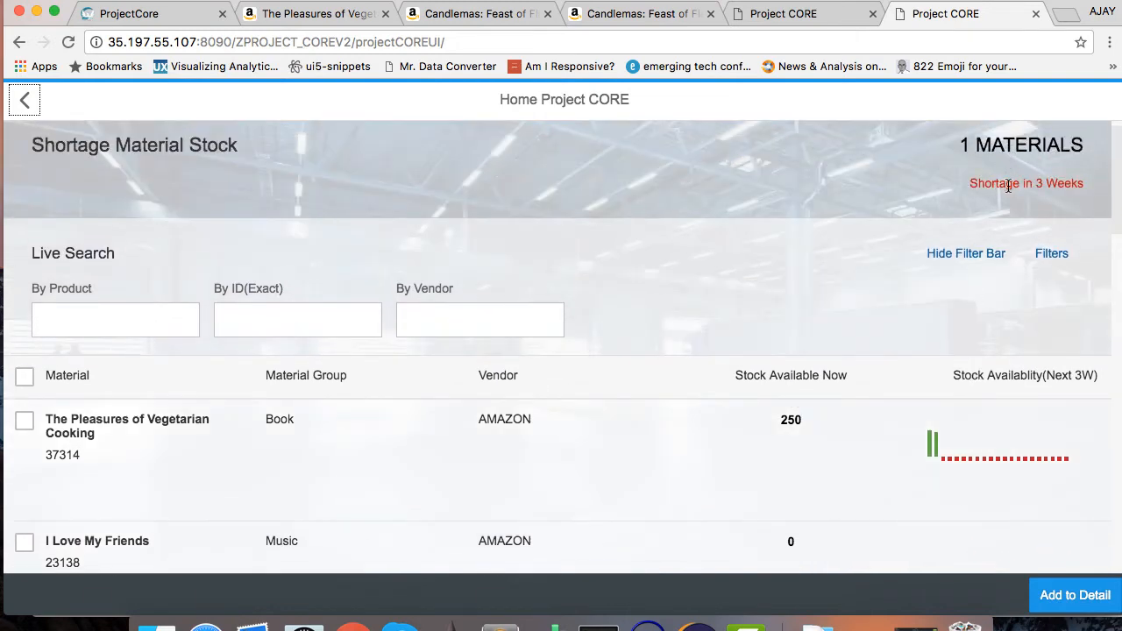
- Filter 3-week shortage materials by vendor amazon and add the book to detail analysis
left_click(505, 319)
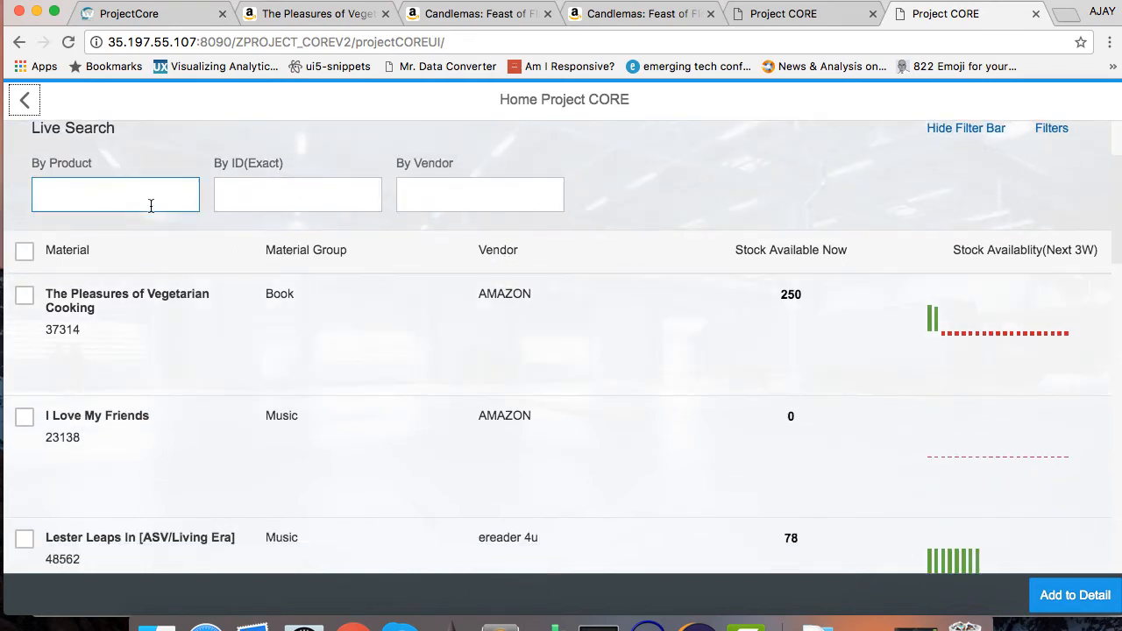
left_click(480, 193)
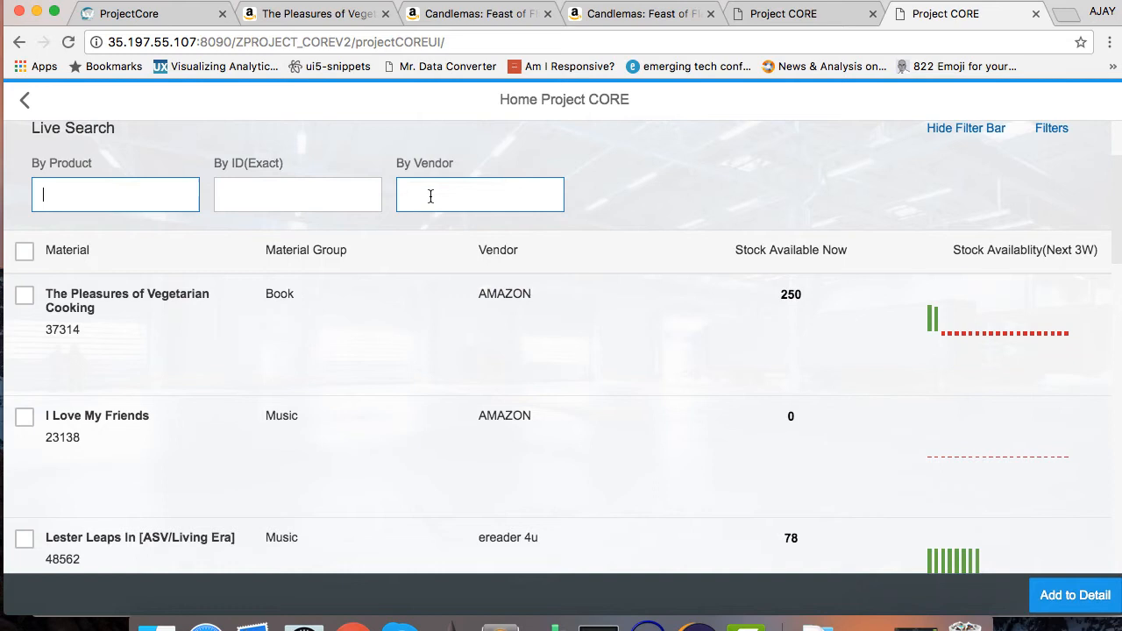
type("amazon")
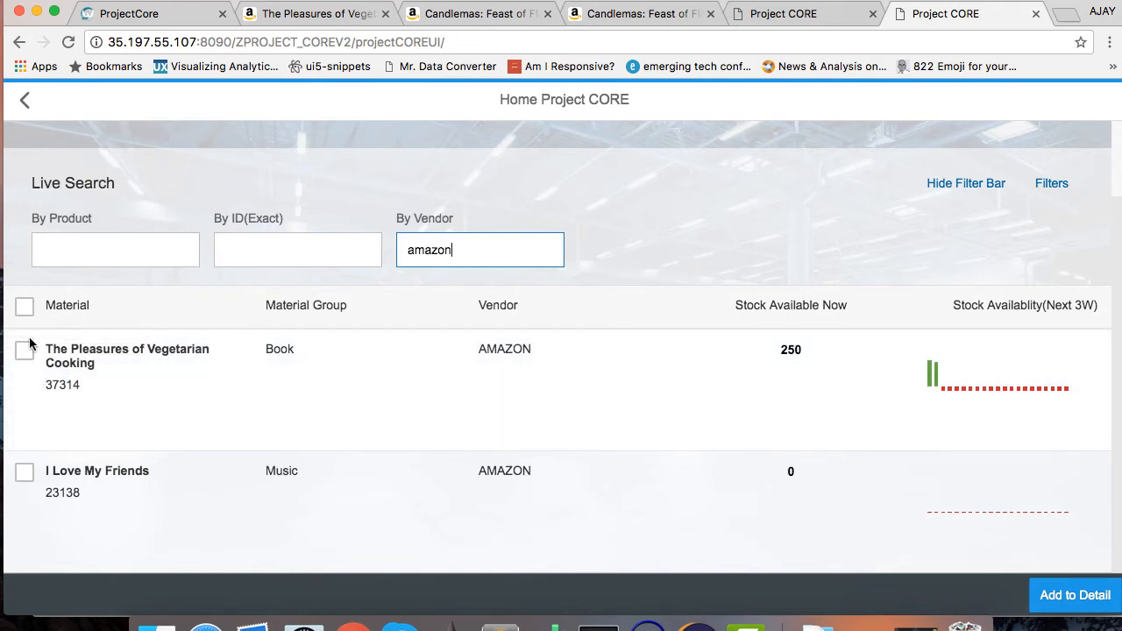
left_click(25, 350)
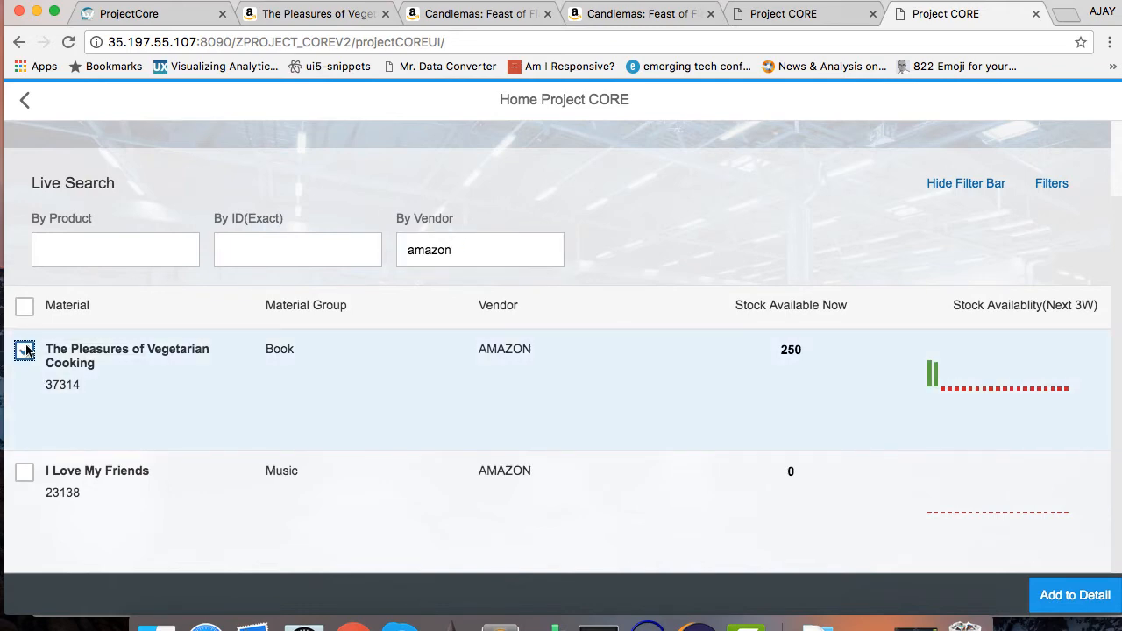
left_click(25, 351)
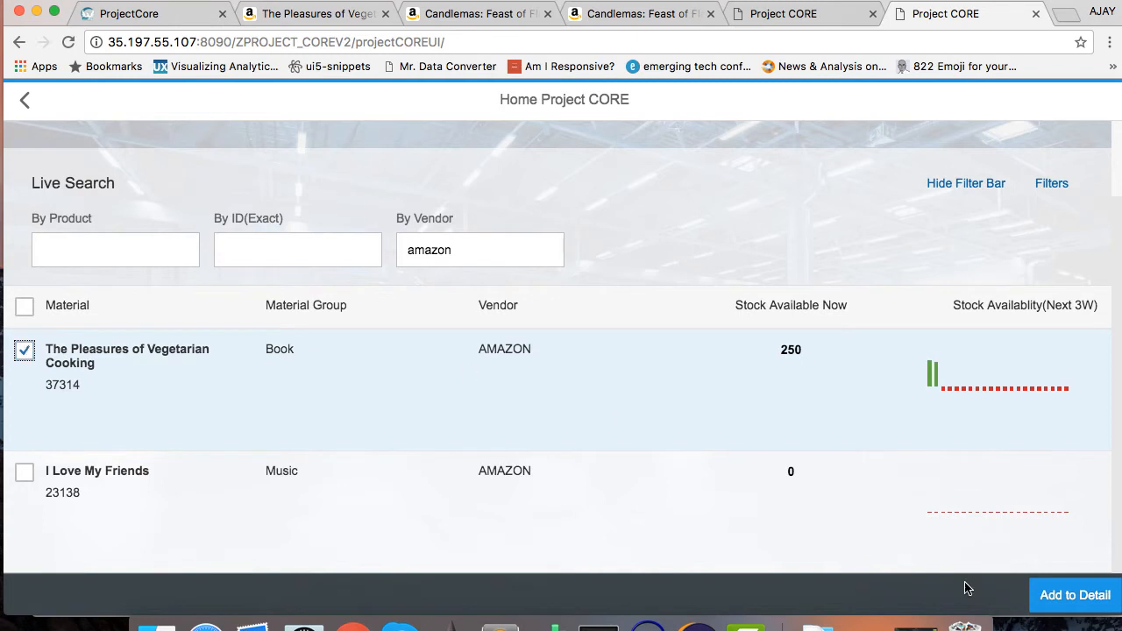
left_click(1073, 596)
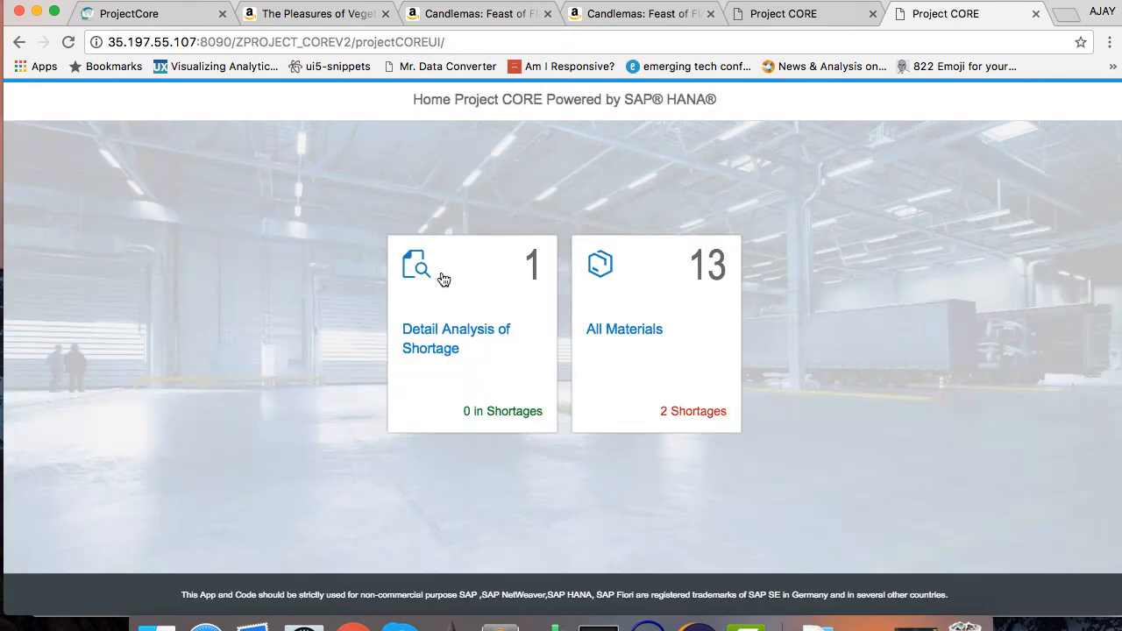
mouse_move(515, 267)
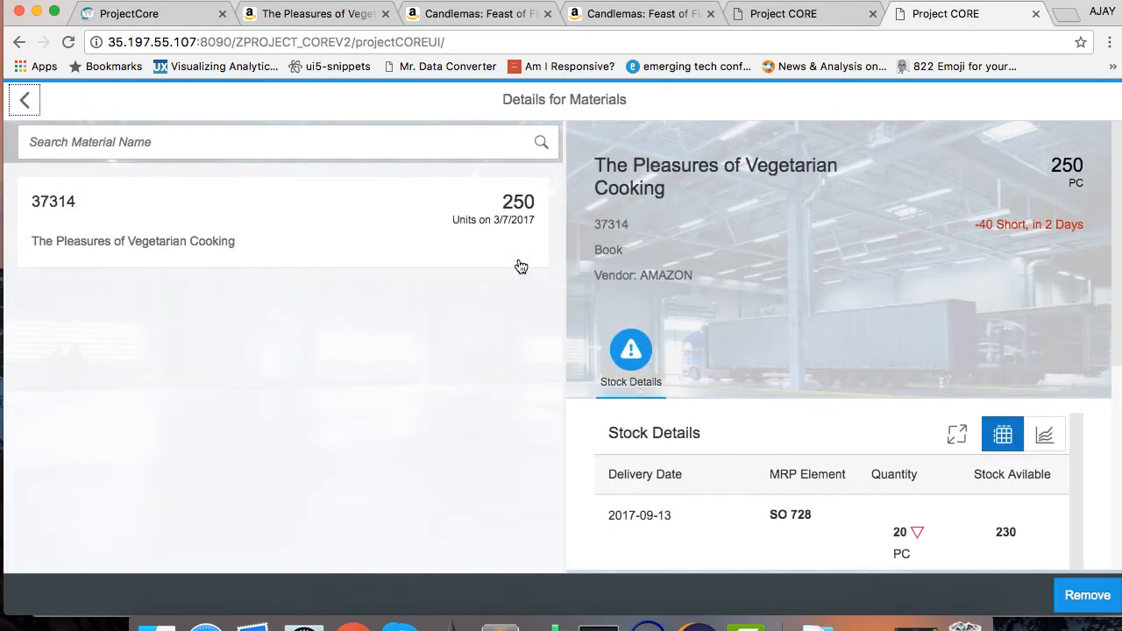
mouse_move(574, 249)
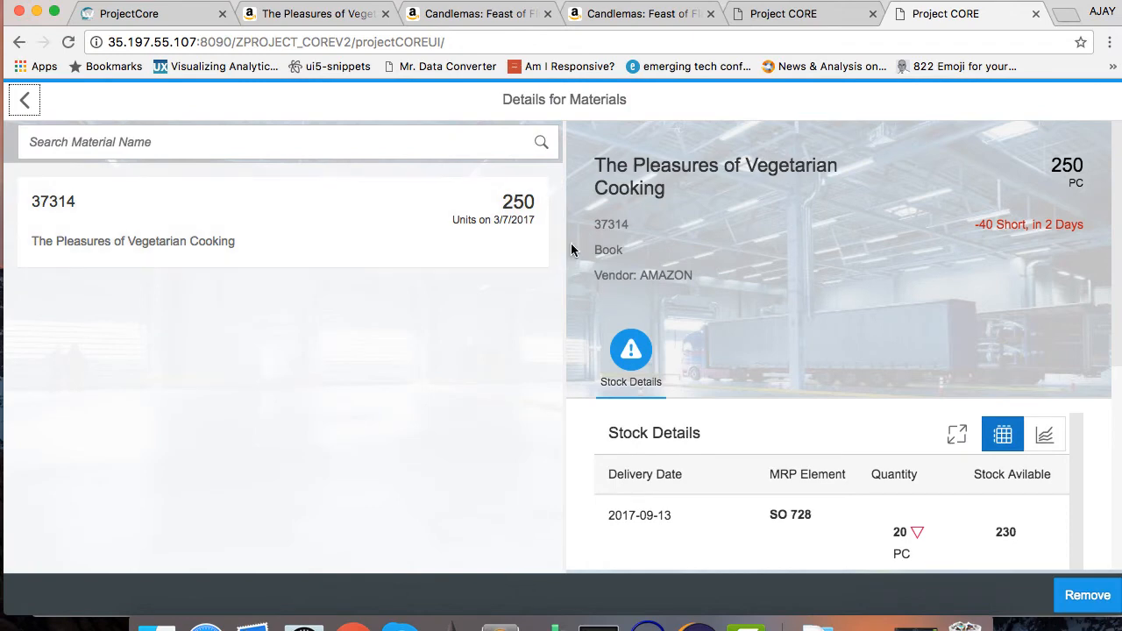
mouse_move(597, 305)
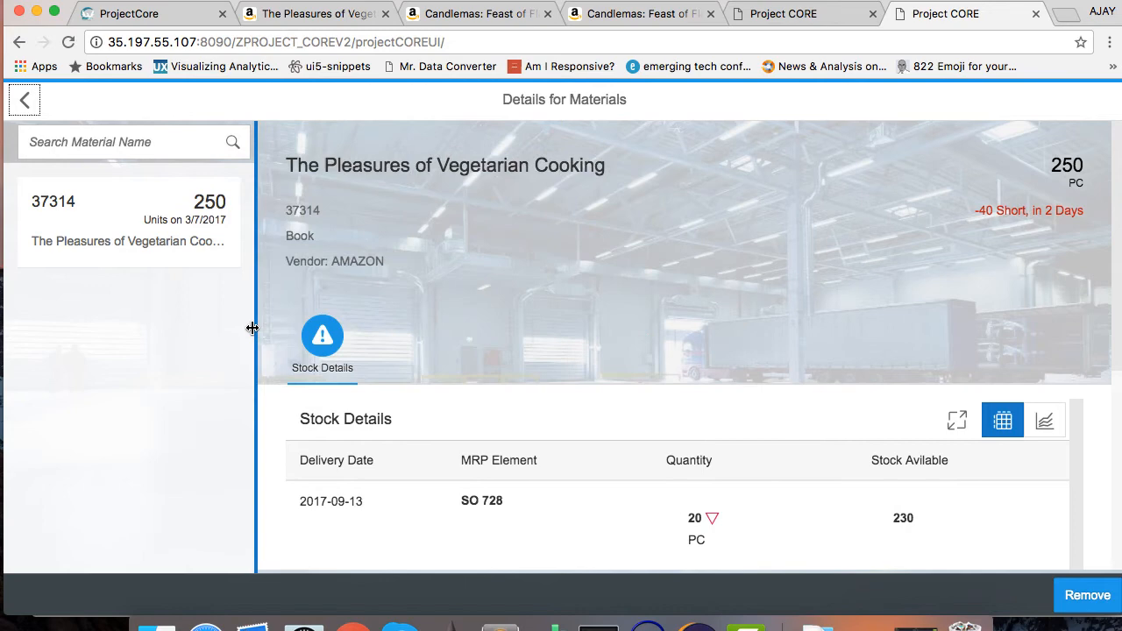
- Review the book's stock details, including order SO 729 for 270, back in table view
scroll("down", 3)
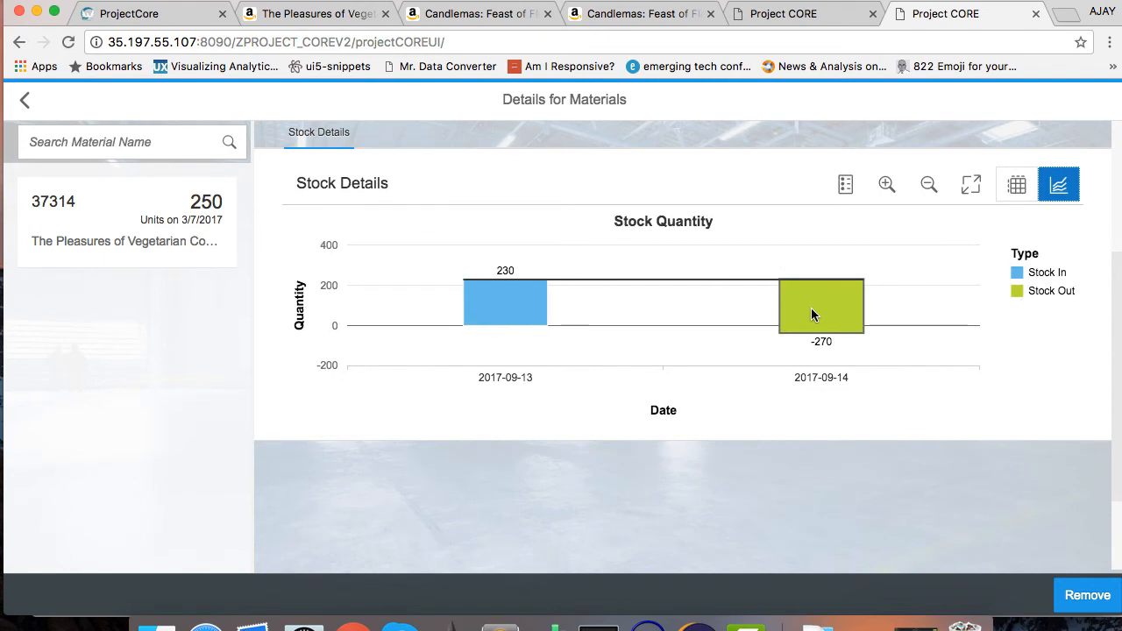
mouse_move(815, 314)
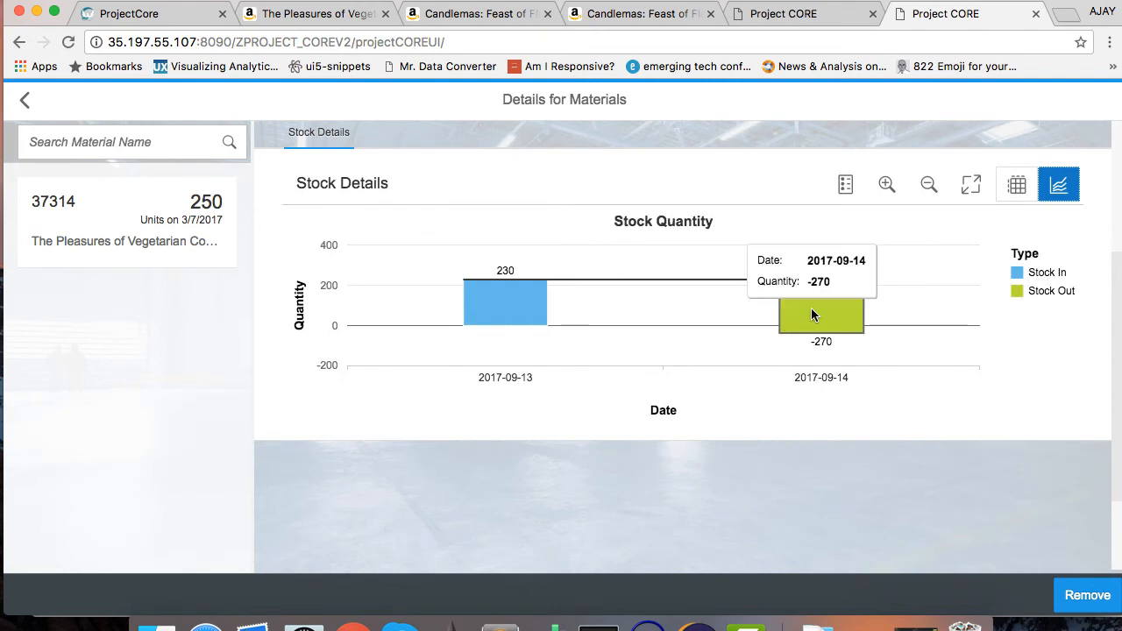
mouse_move(517, 287)
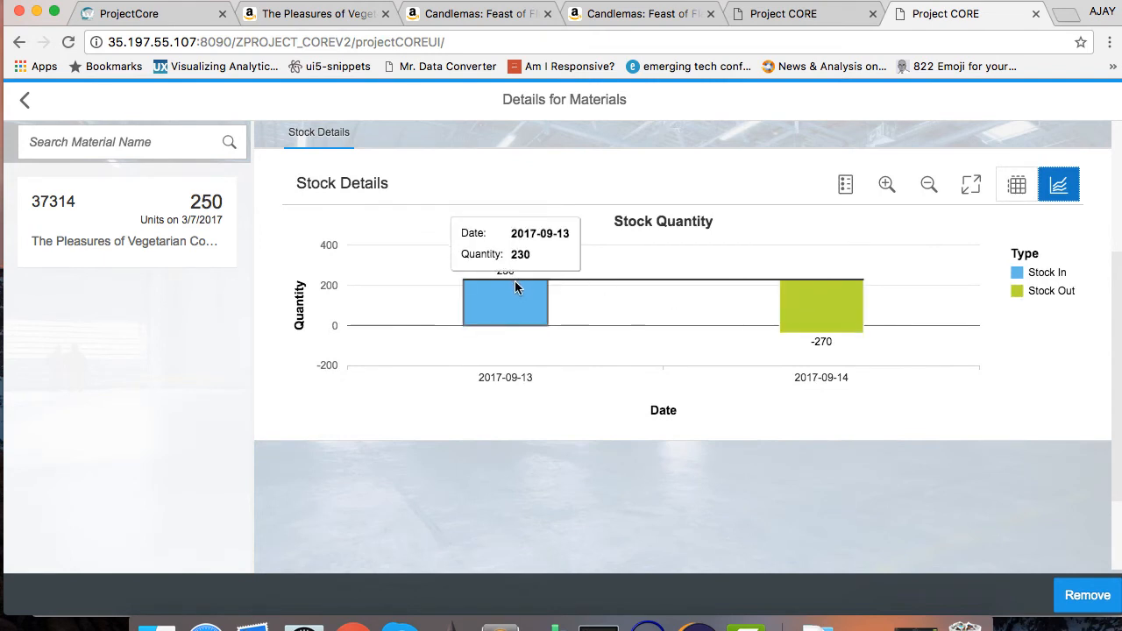
mouse_move(1017, 186)
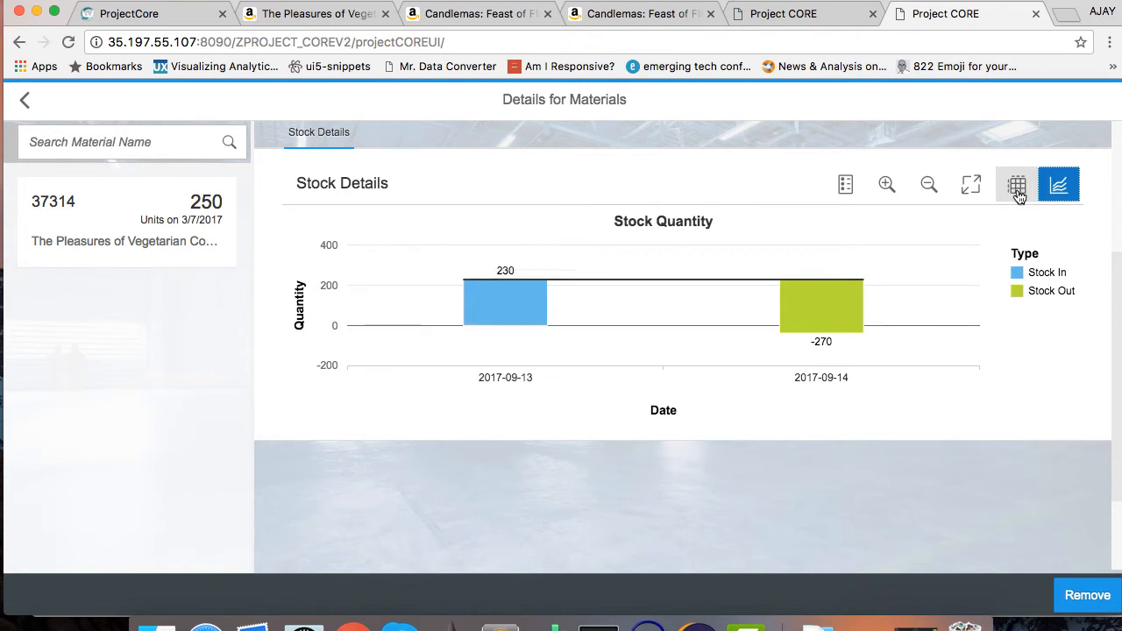
left_click(1017, 186)
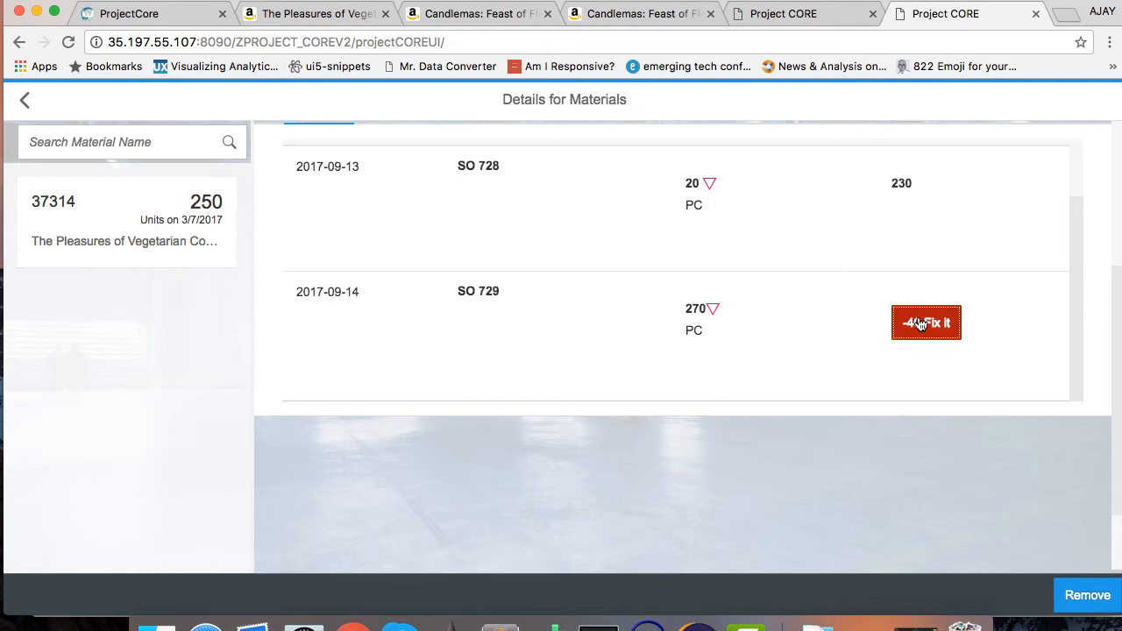
- Fix the 40-unit shortage by choosing the proposal changing order 729 to 230, then chart the result
left_click(925, 323)
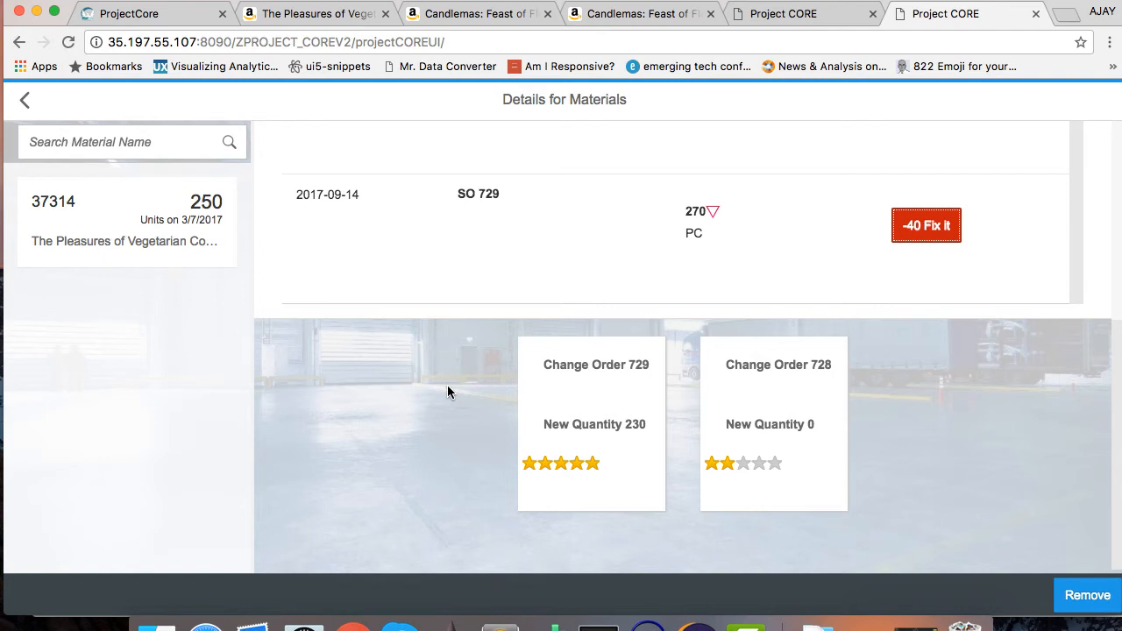
mouse_move(550, 393)
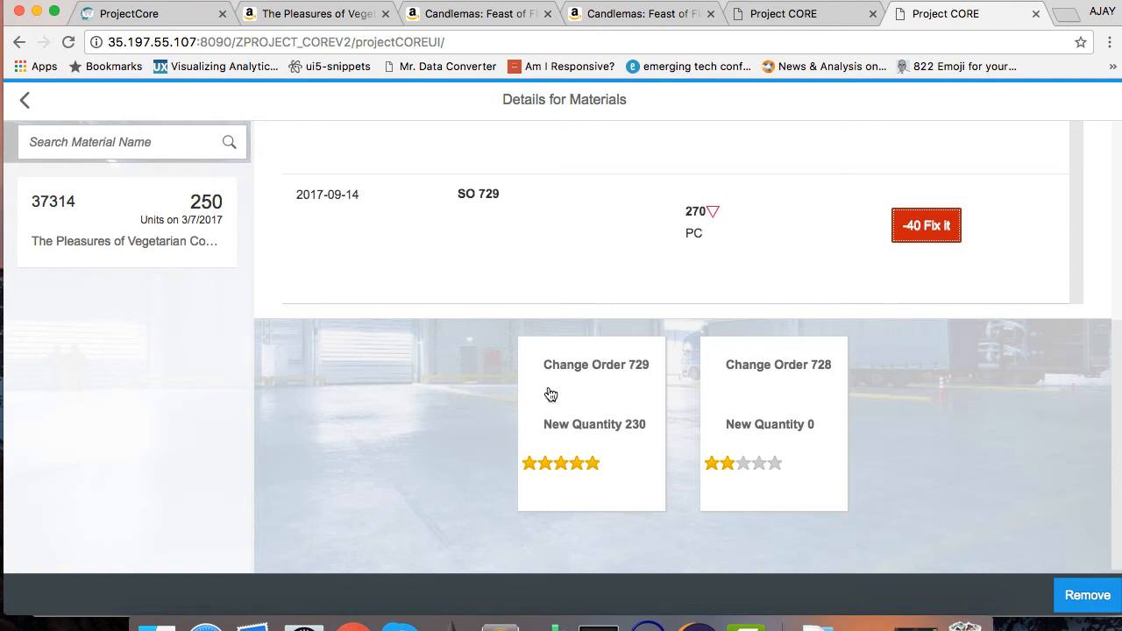
mouse_move(435, 395)
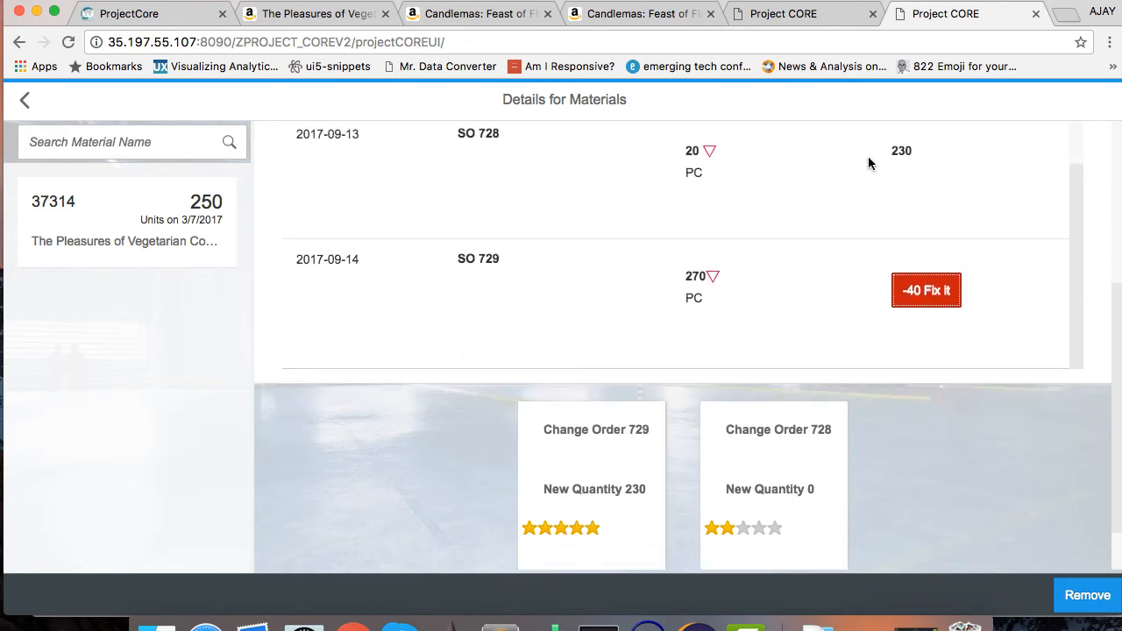
mouse_move(583, 431)
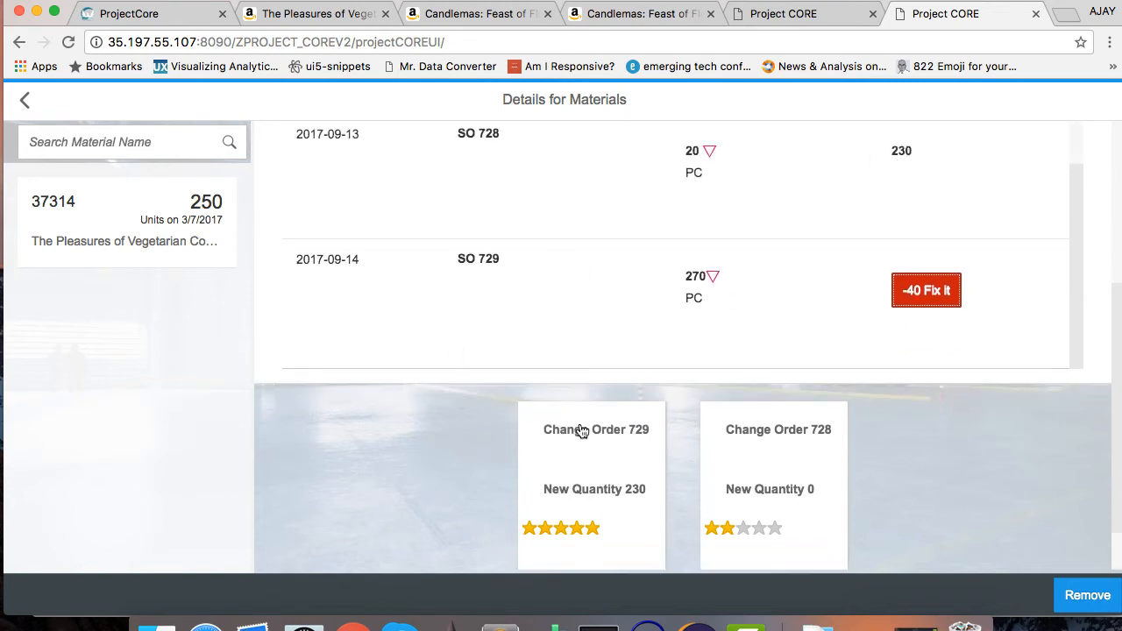
left_click(926, 291)
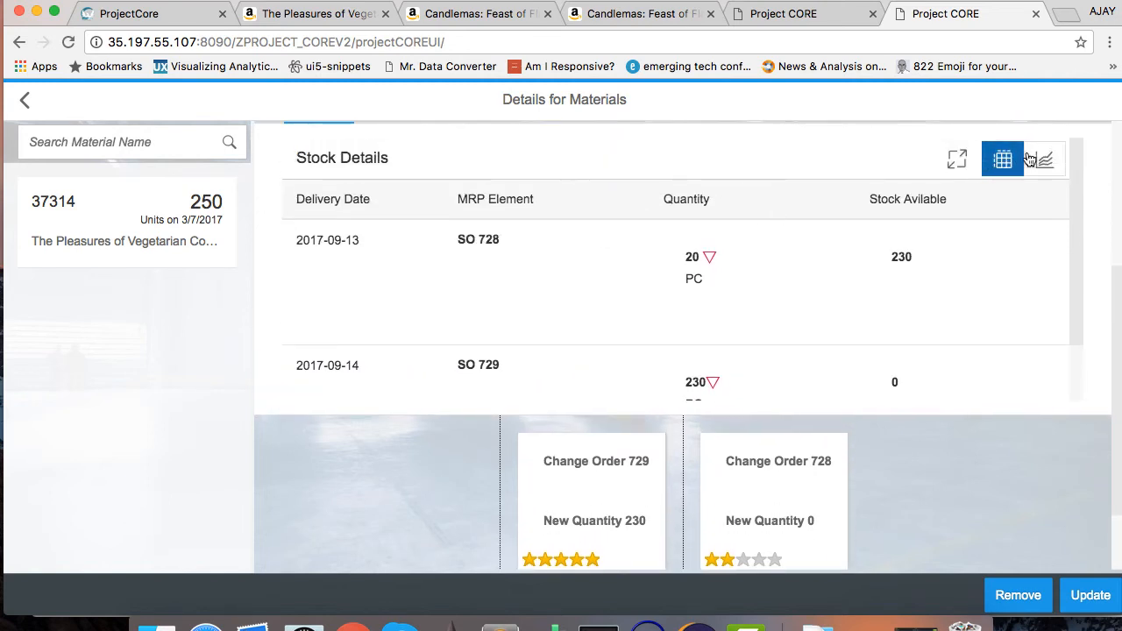
left_click(1049, 160)
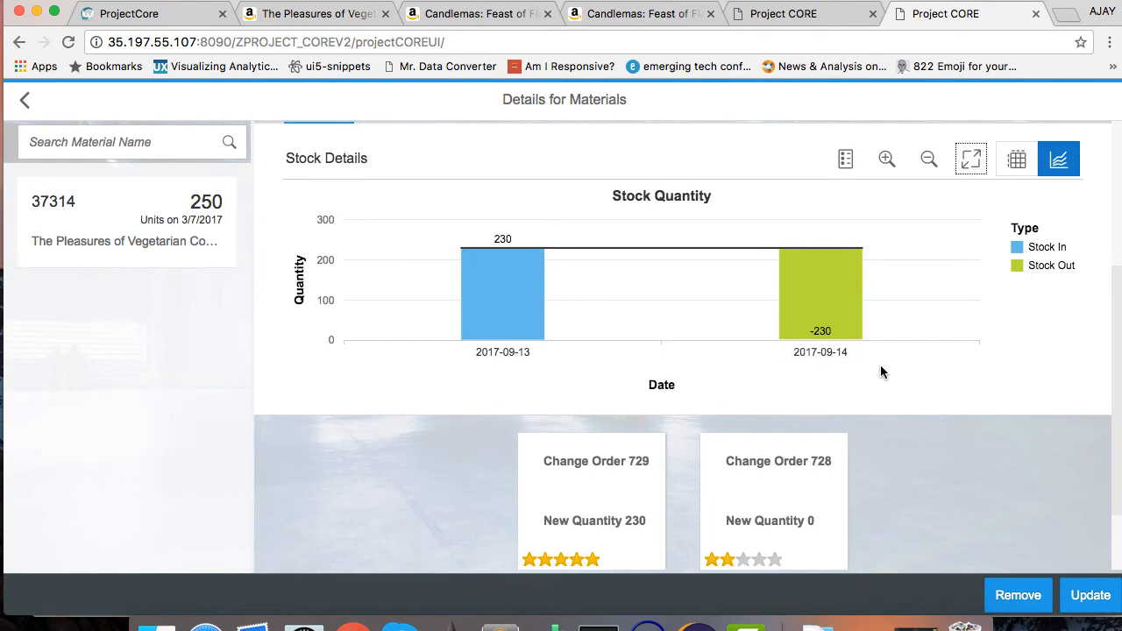
scroll("down", 3)
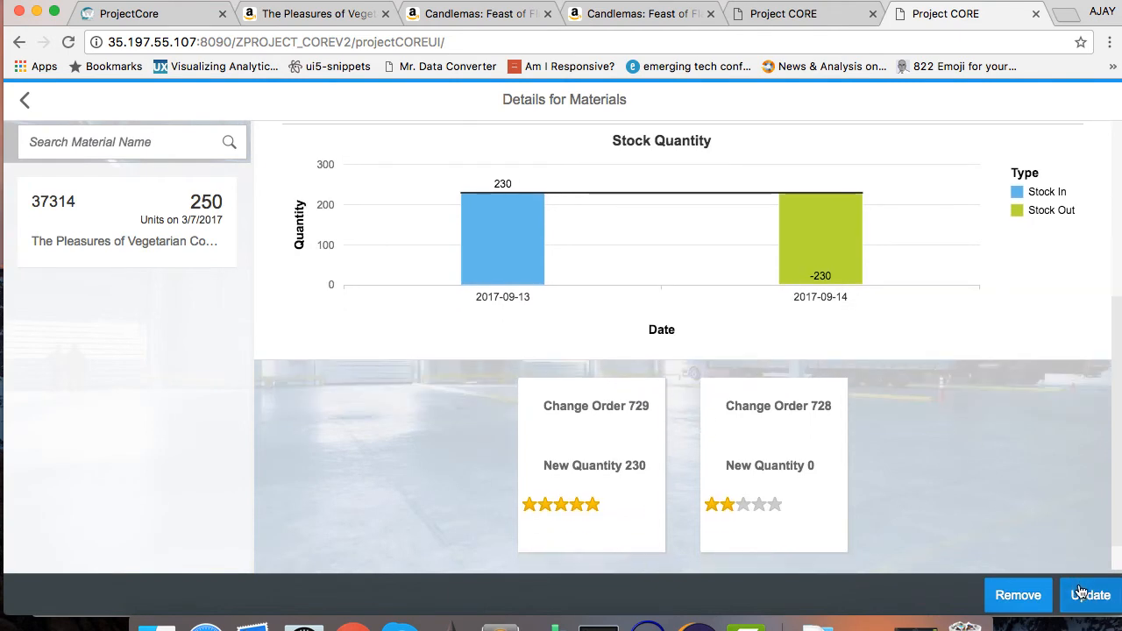
- Update order 729 to new quantity 230 and dismiss the Update Order dialog
left_click(1090, 594)
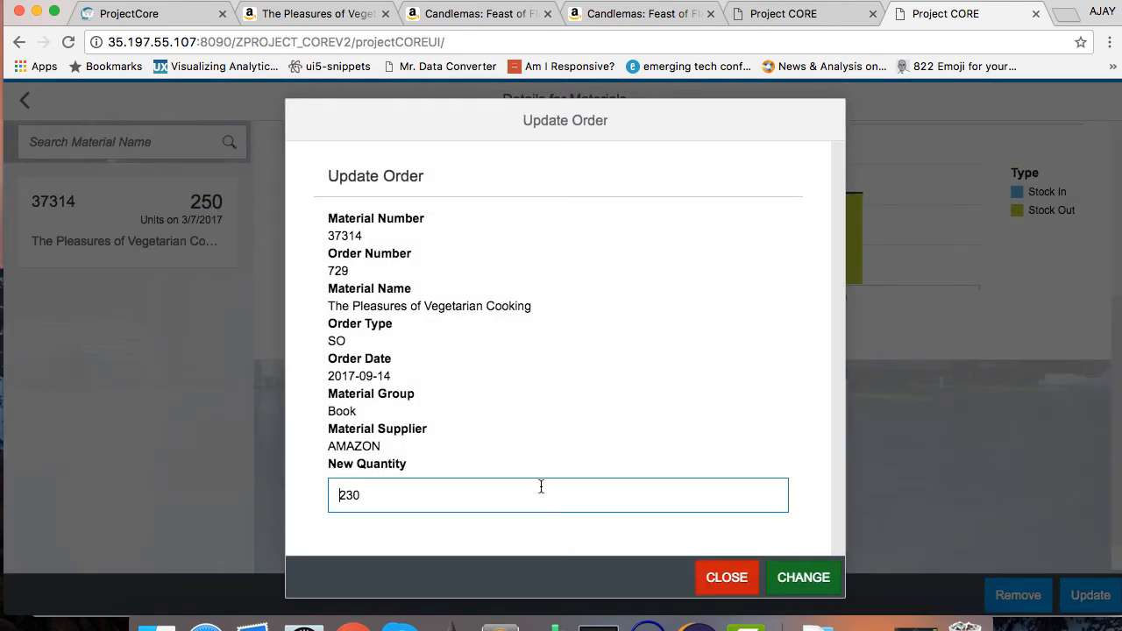
mouse_move(549, 403)
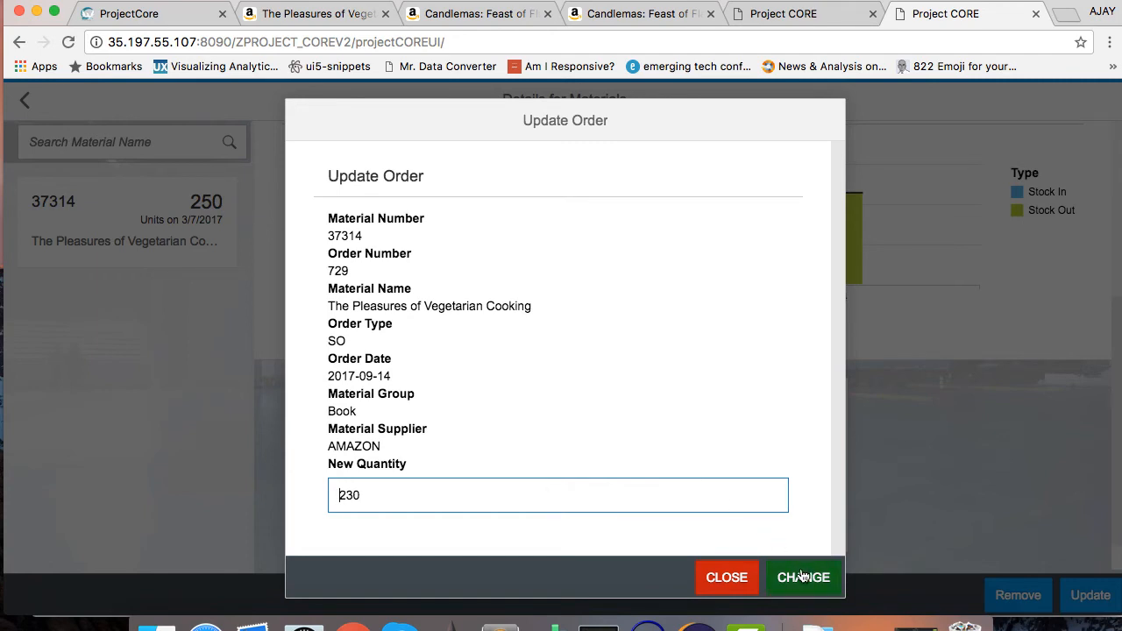
left_click(803, 579)
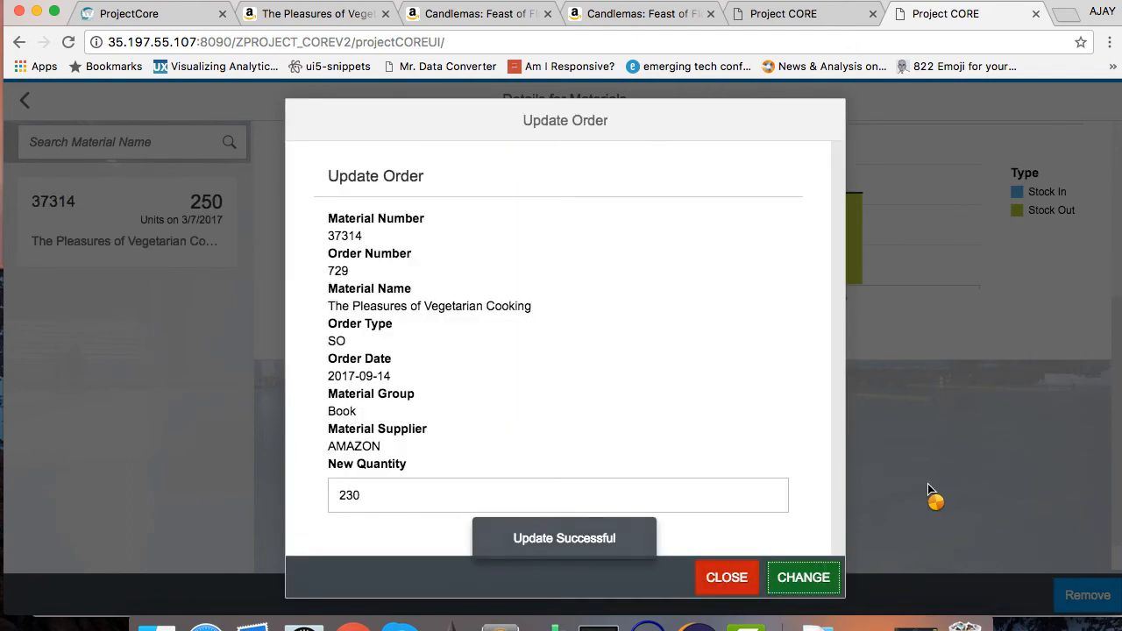
left_click(726, 577)
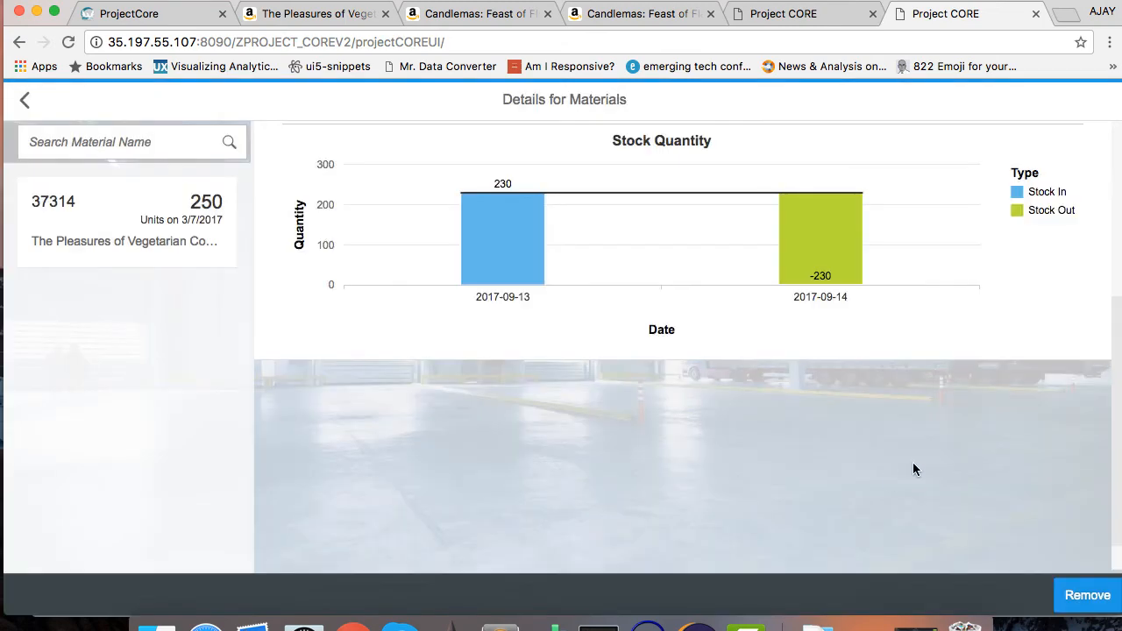
mouse_move(1097, 595)
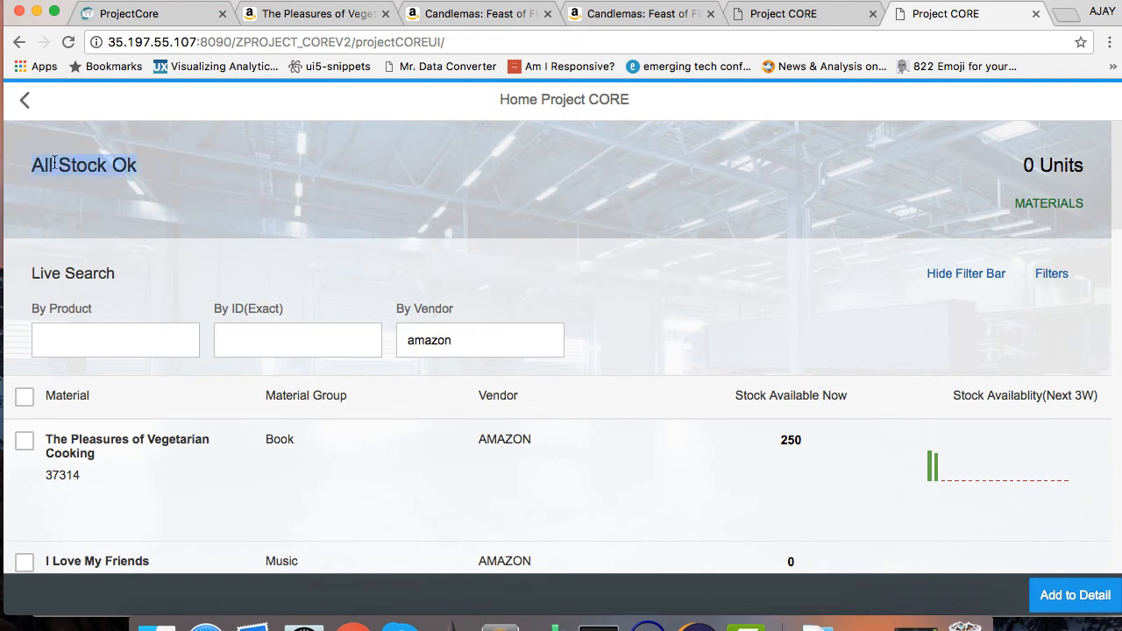
mouse_move(59, 151)
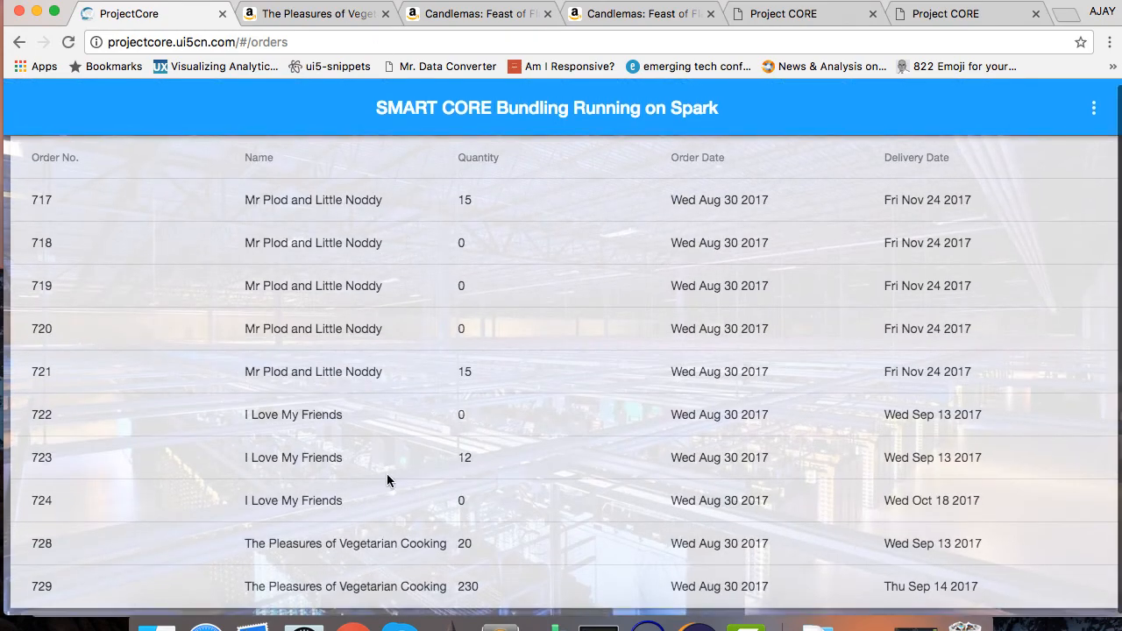
- Highlight the book name on order 729, The Pleasures of Vegetarian Cooking at 230
double_click(348, 587)
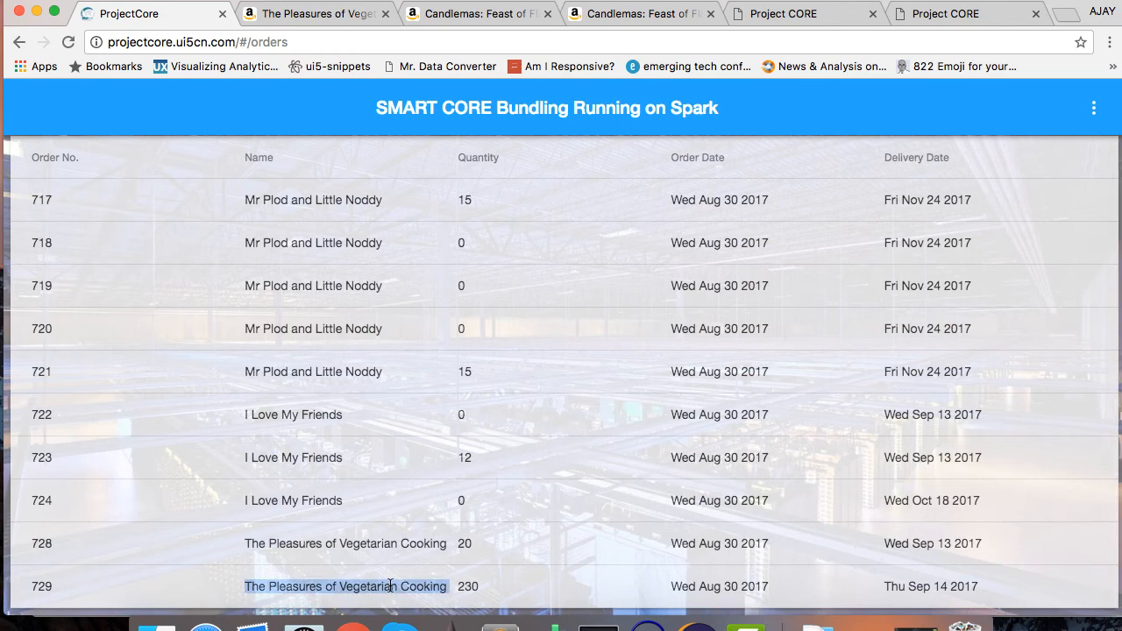